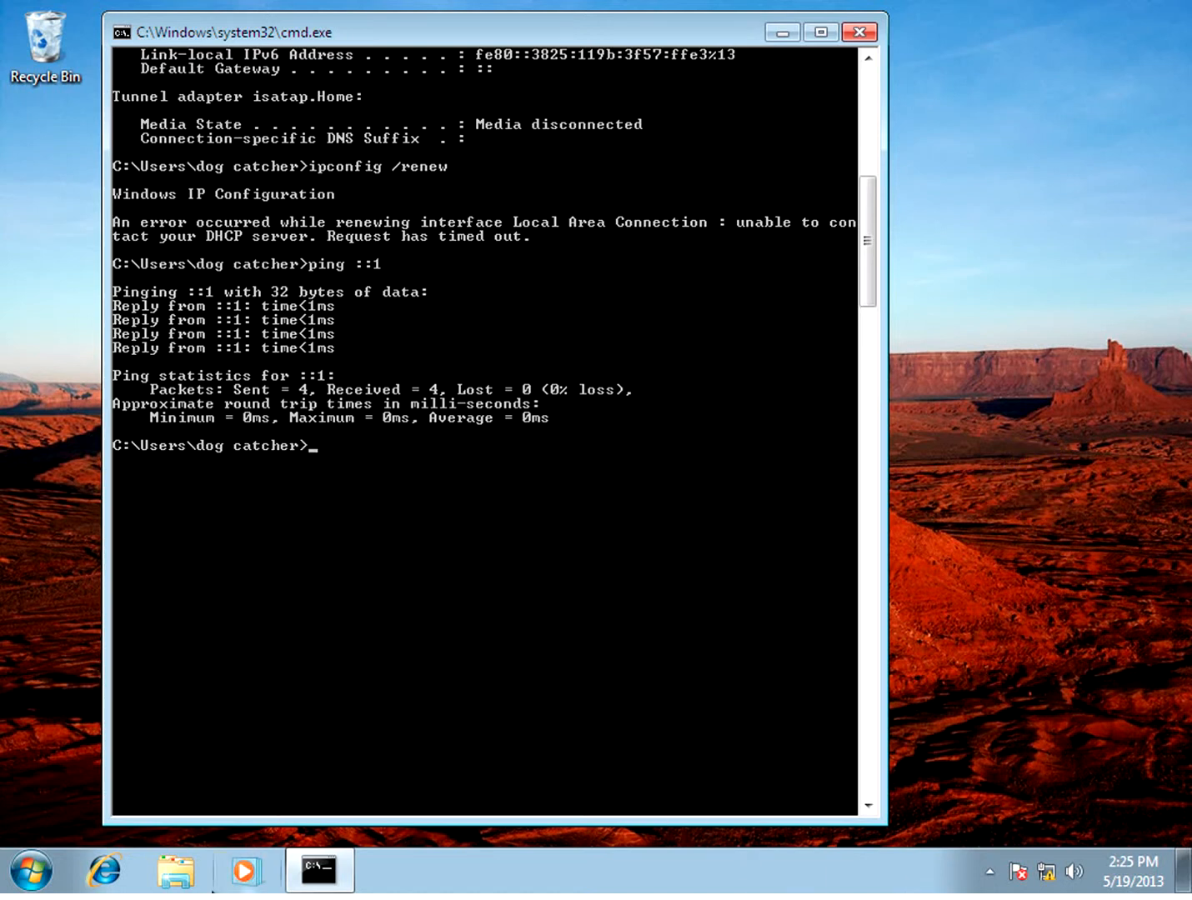
mouse_move(247, 870)
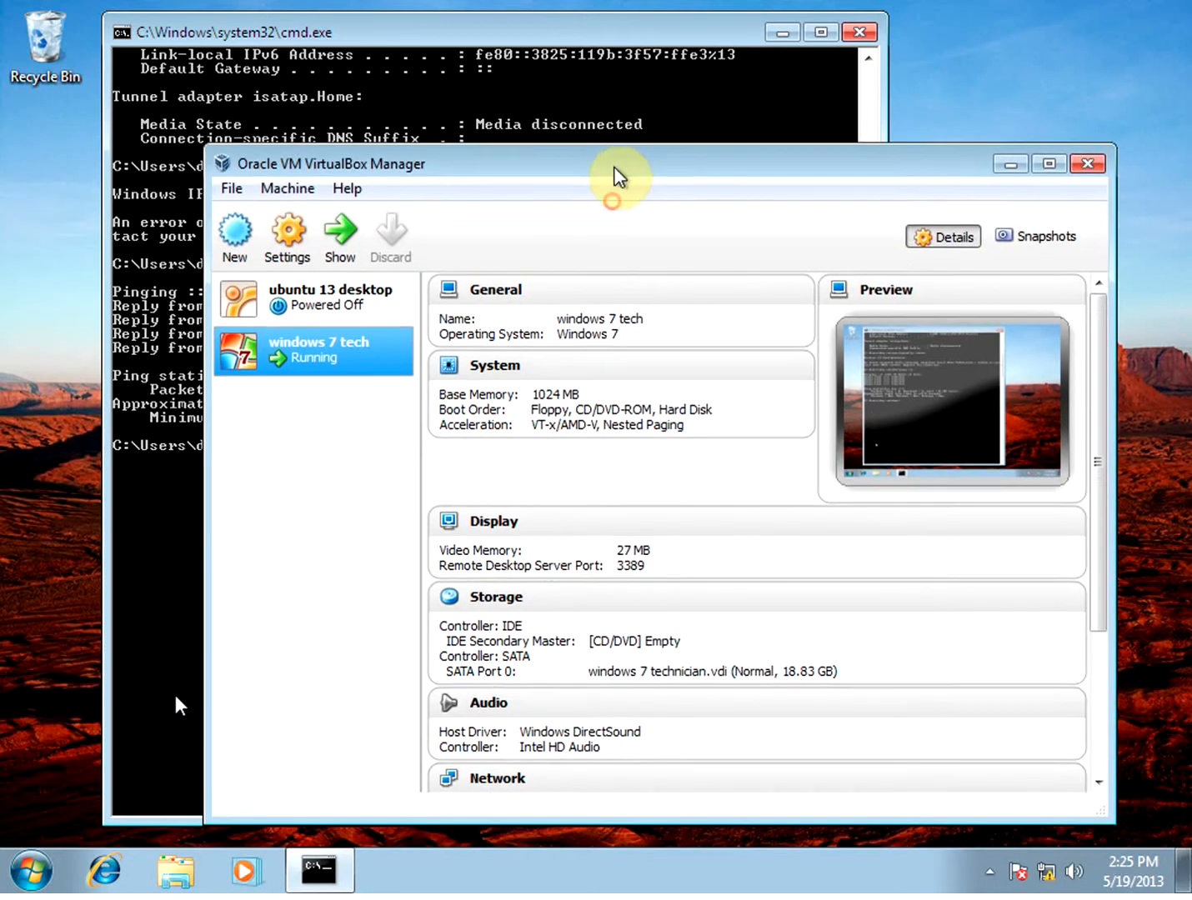
- Keep the windows 7 tech VM's Adapter 1 set to Not attached and confirm the settings
click(287, 237)
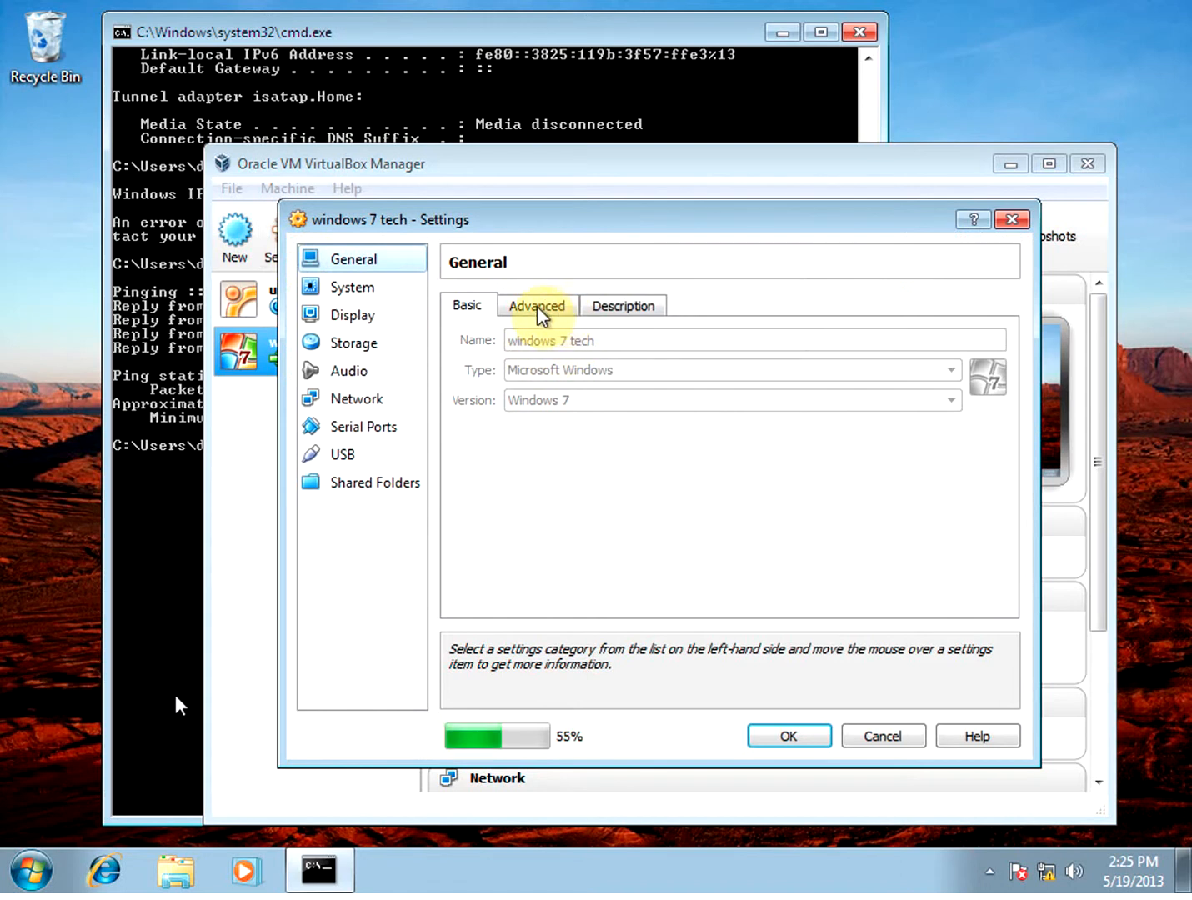
click(357, 398)
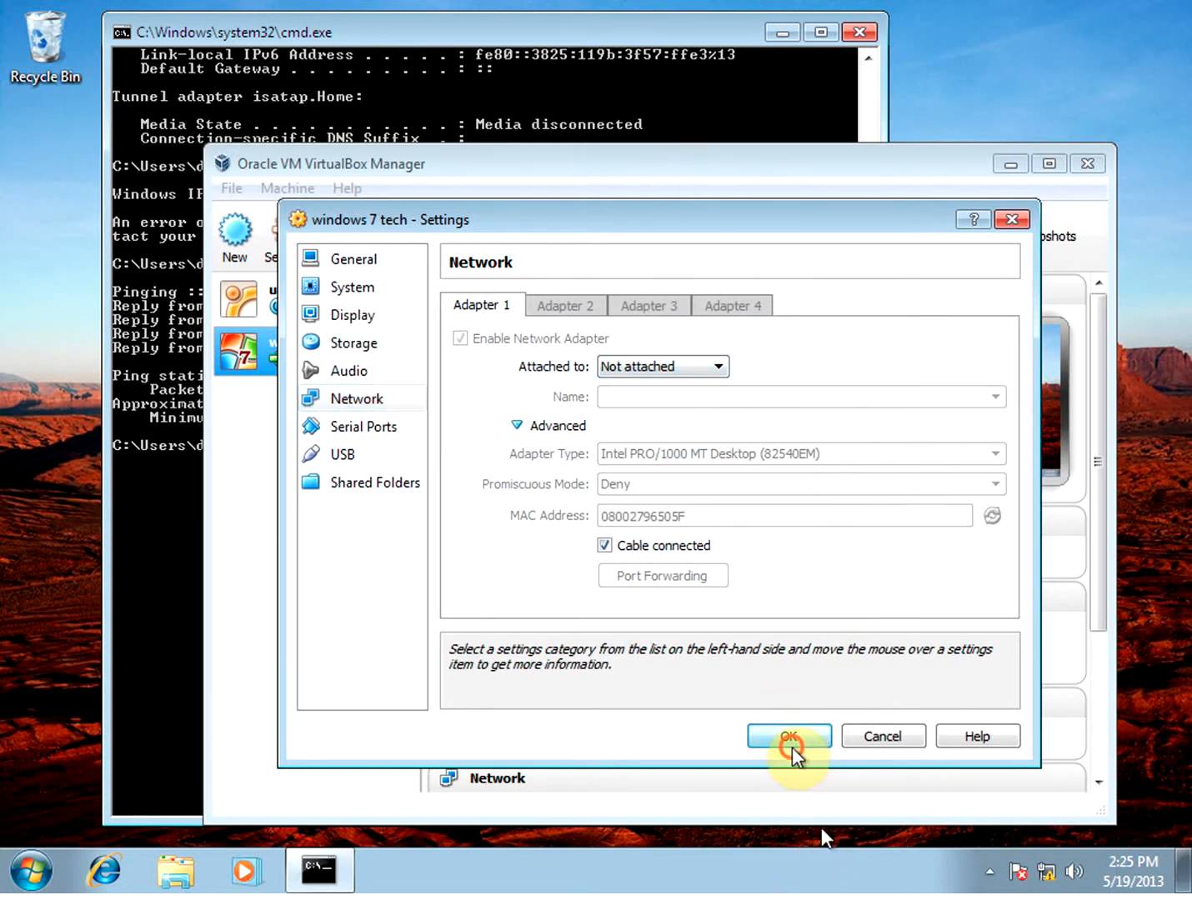
click(786, 735)
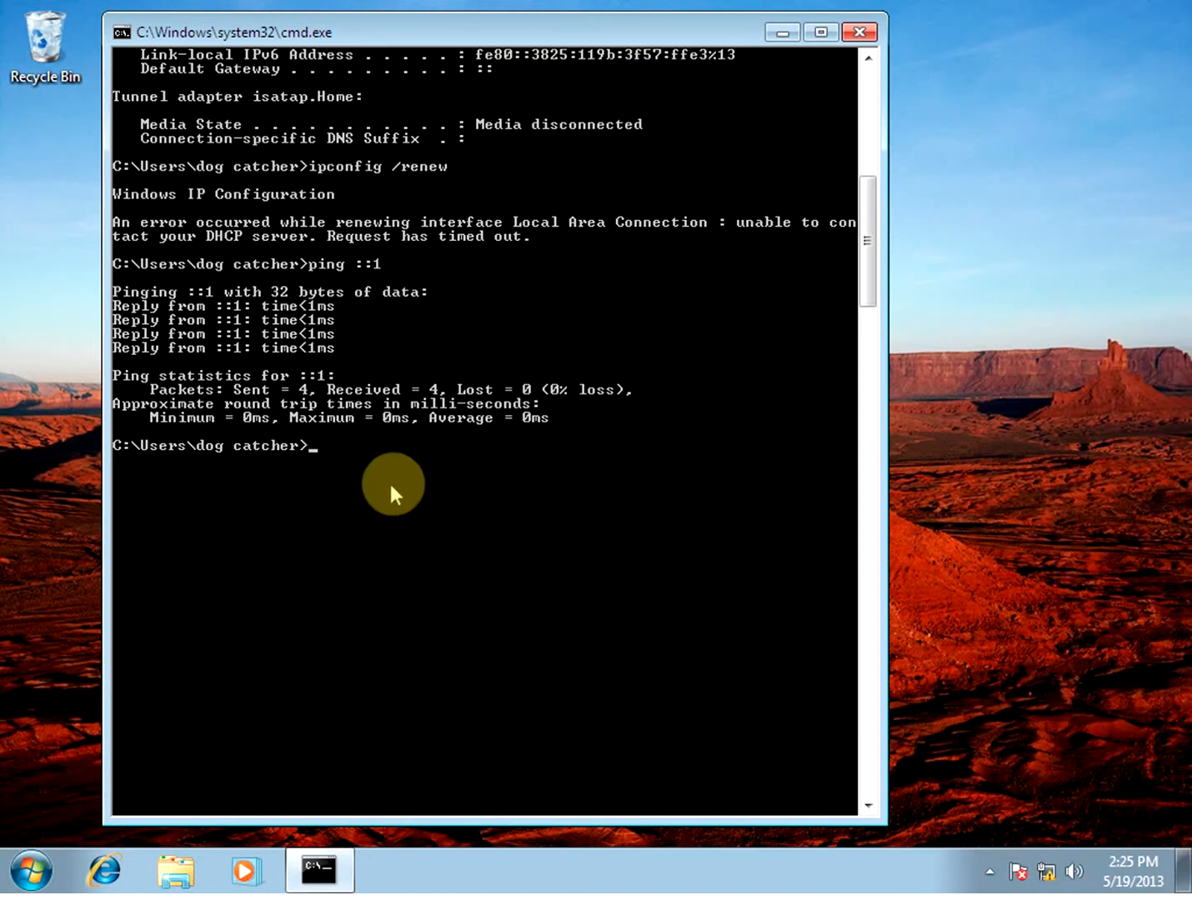
mouse_move(391, 180)
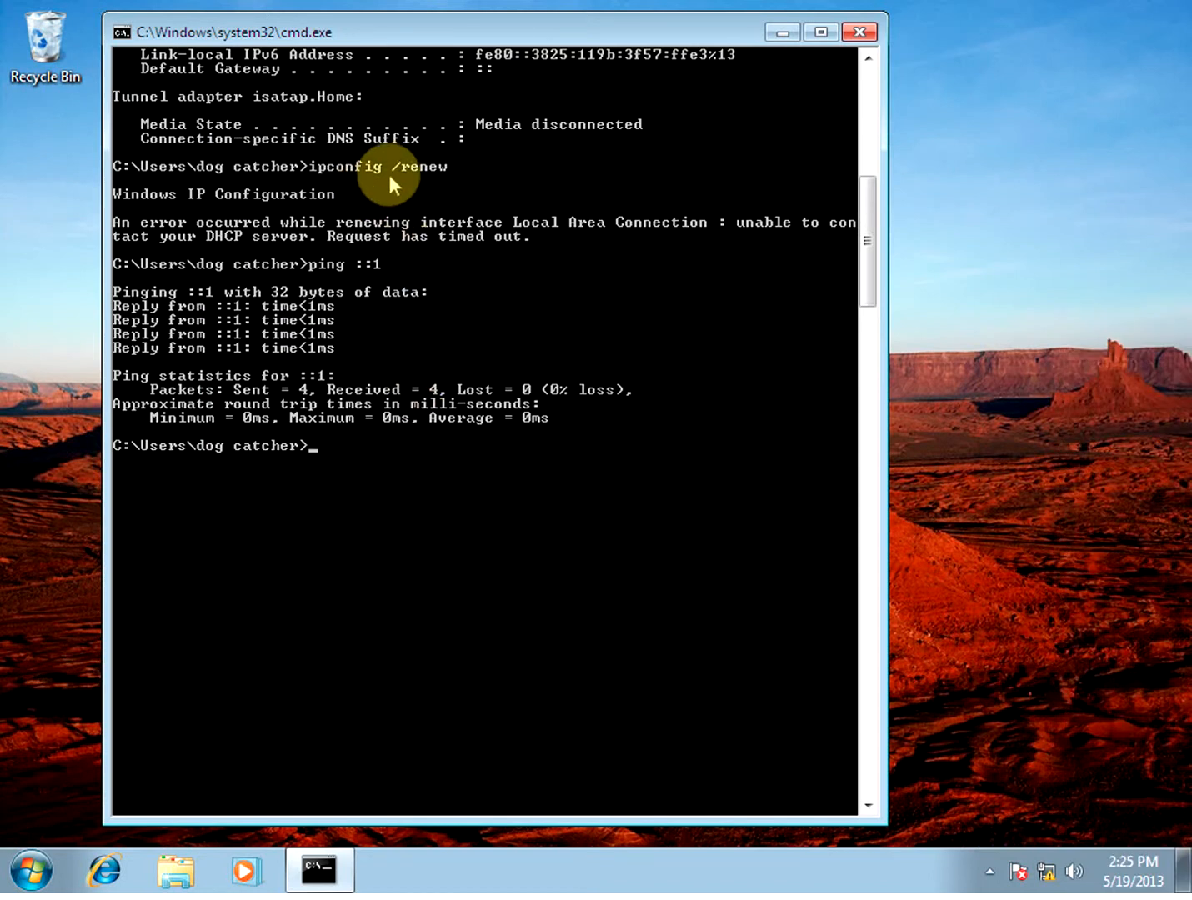
mouse_move(153, 213)
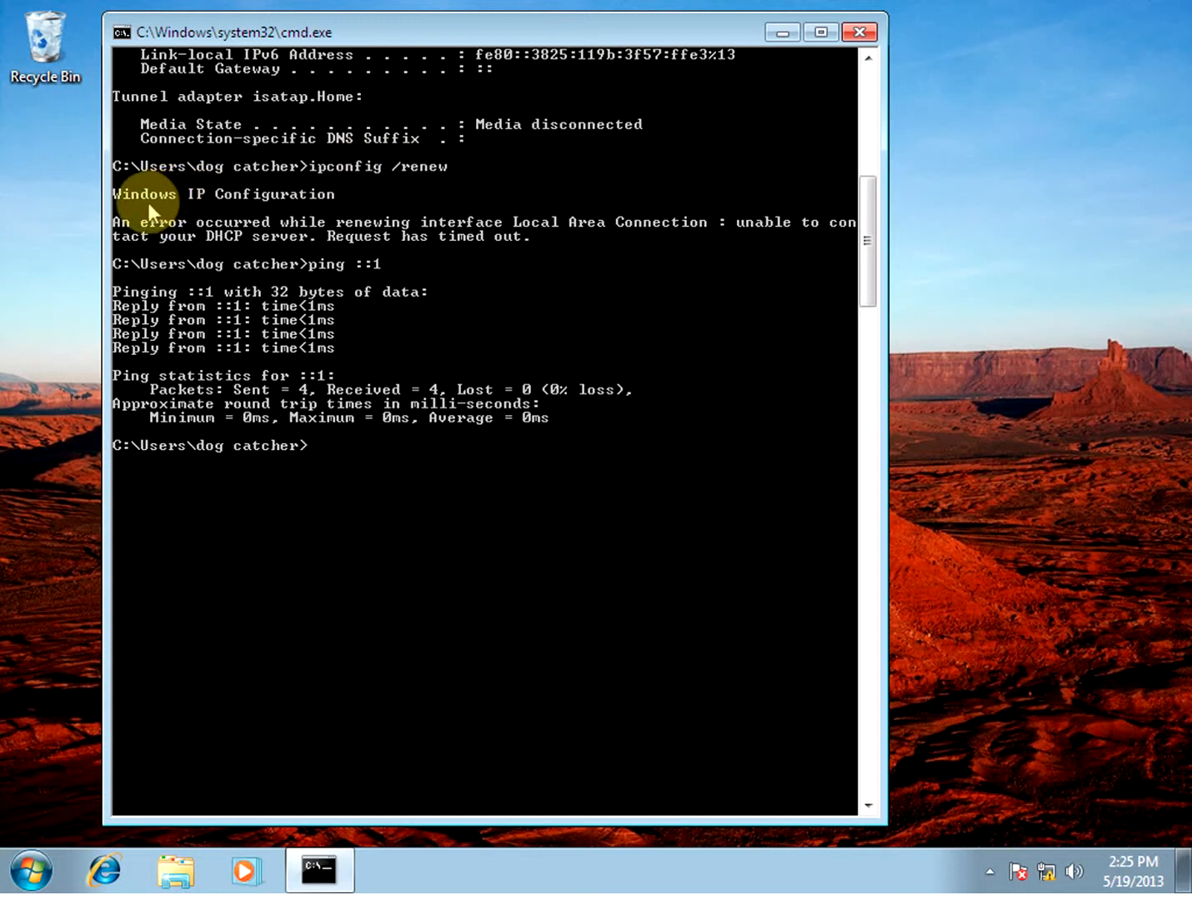
mouse_move(335, 240)
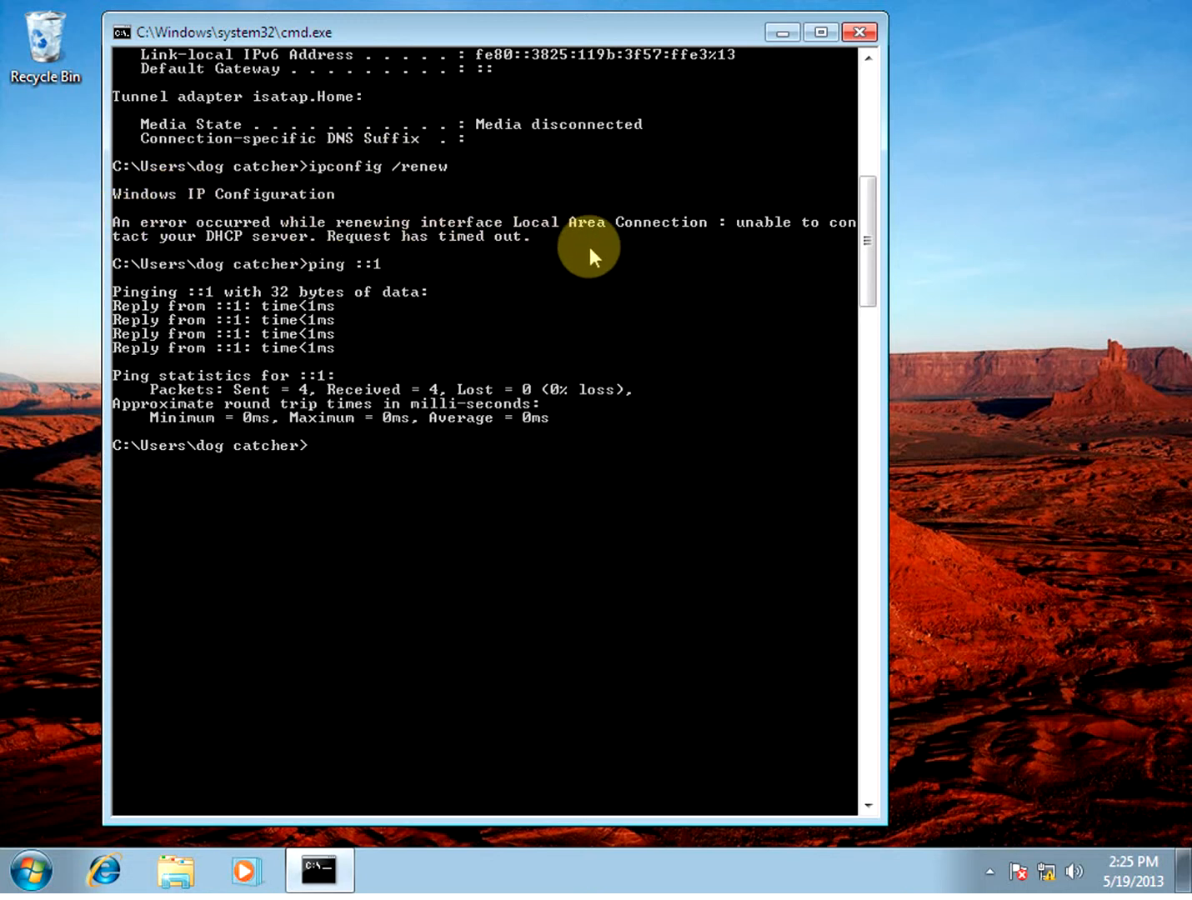
mouse_move(270, 269)
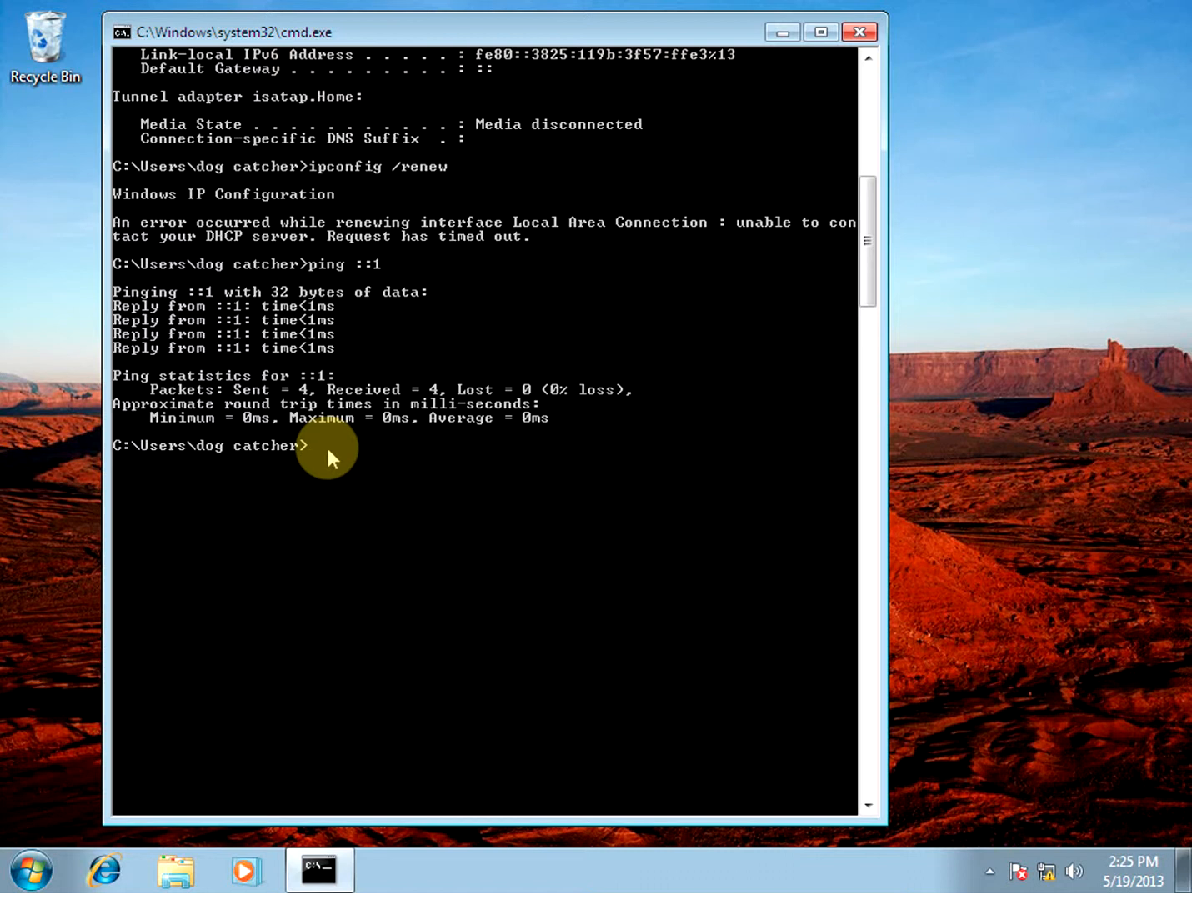
- Run ipconfig to reveal the 169.254.206.77 autoconfiguration address with no gateway
text(ipconfig)
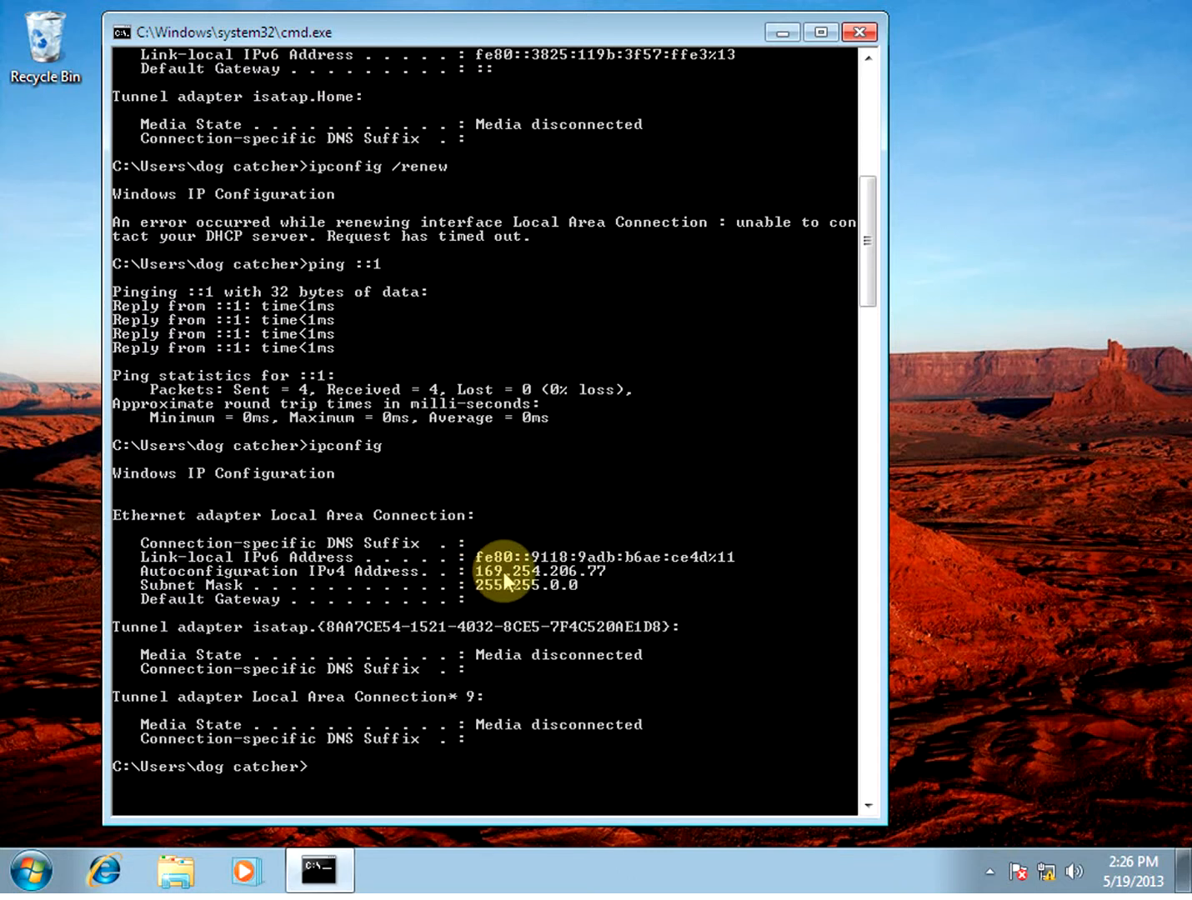
mouse_move(536, 576)
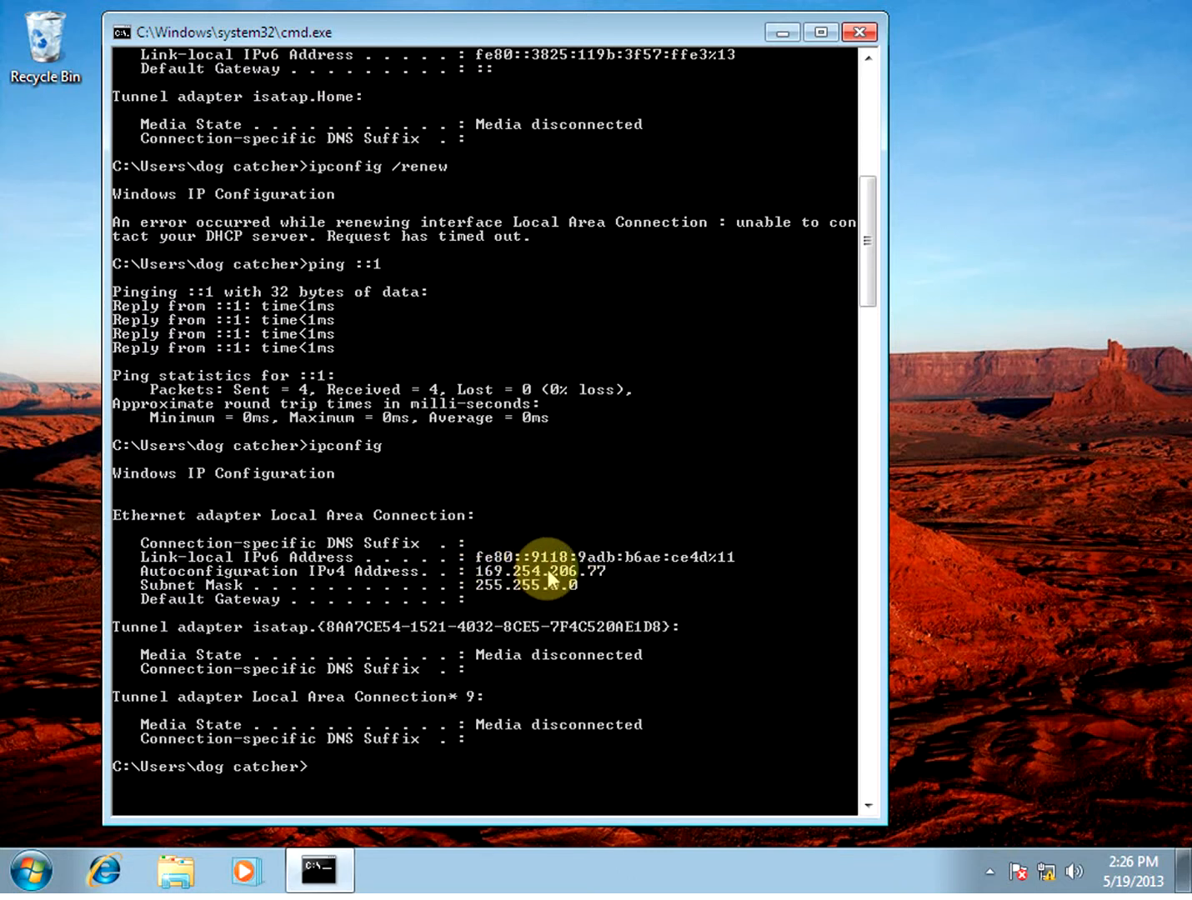
mouse_move(483, 603)
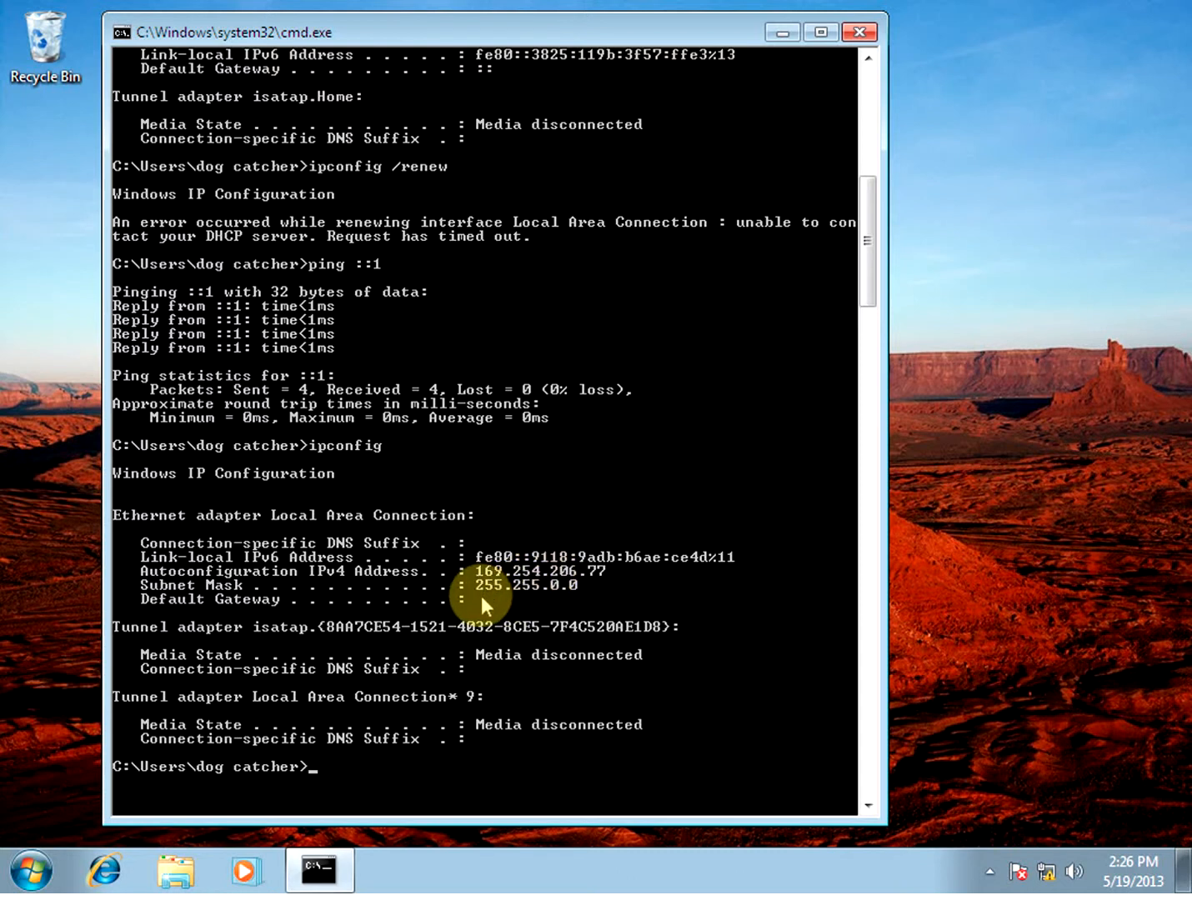
mouse_move(477, 657)
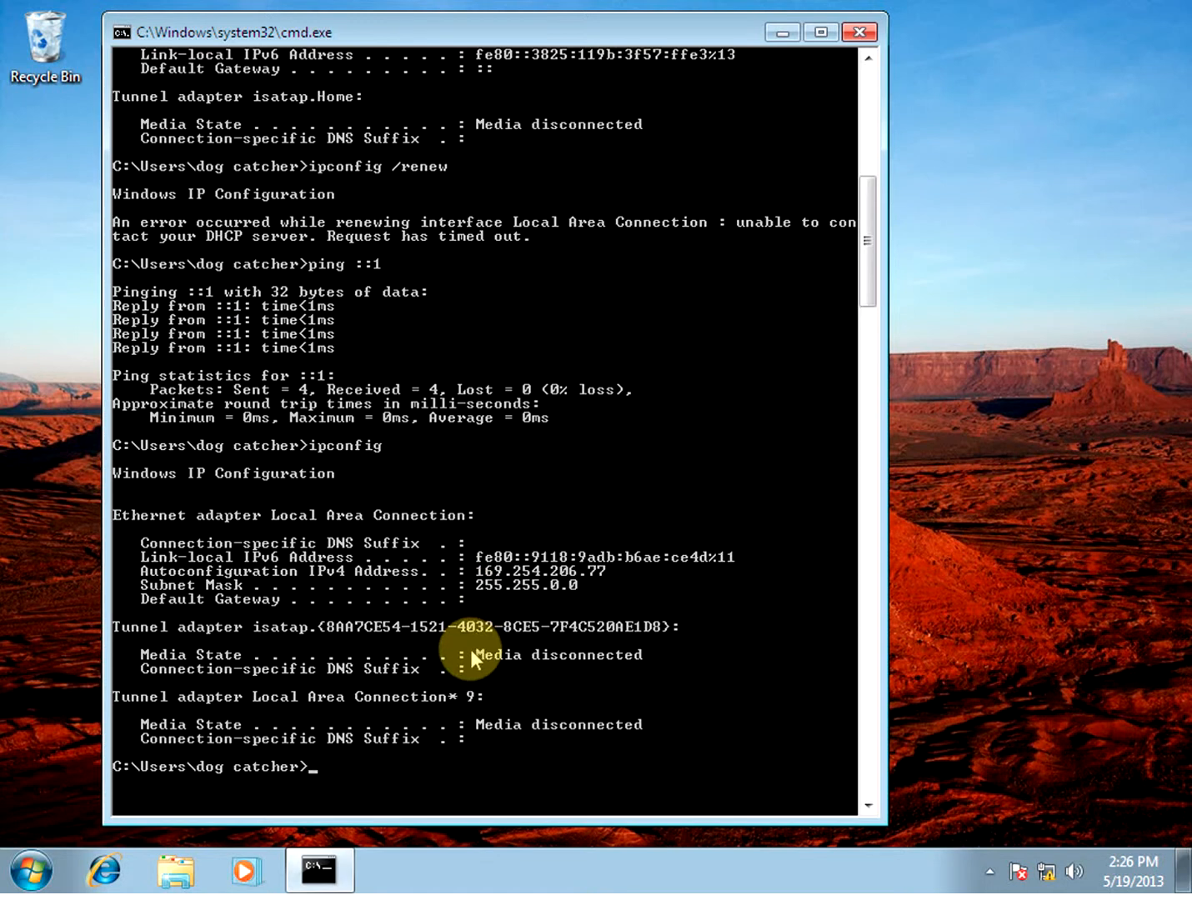
mouse_move(1075, 675)
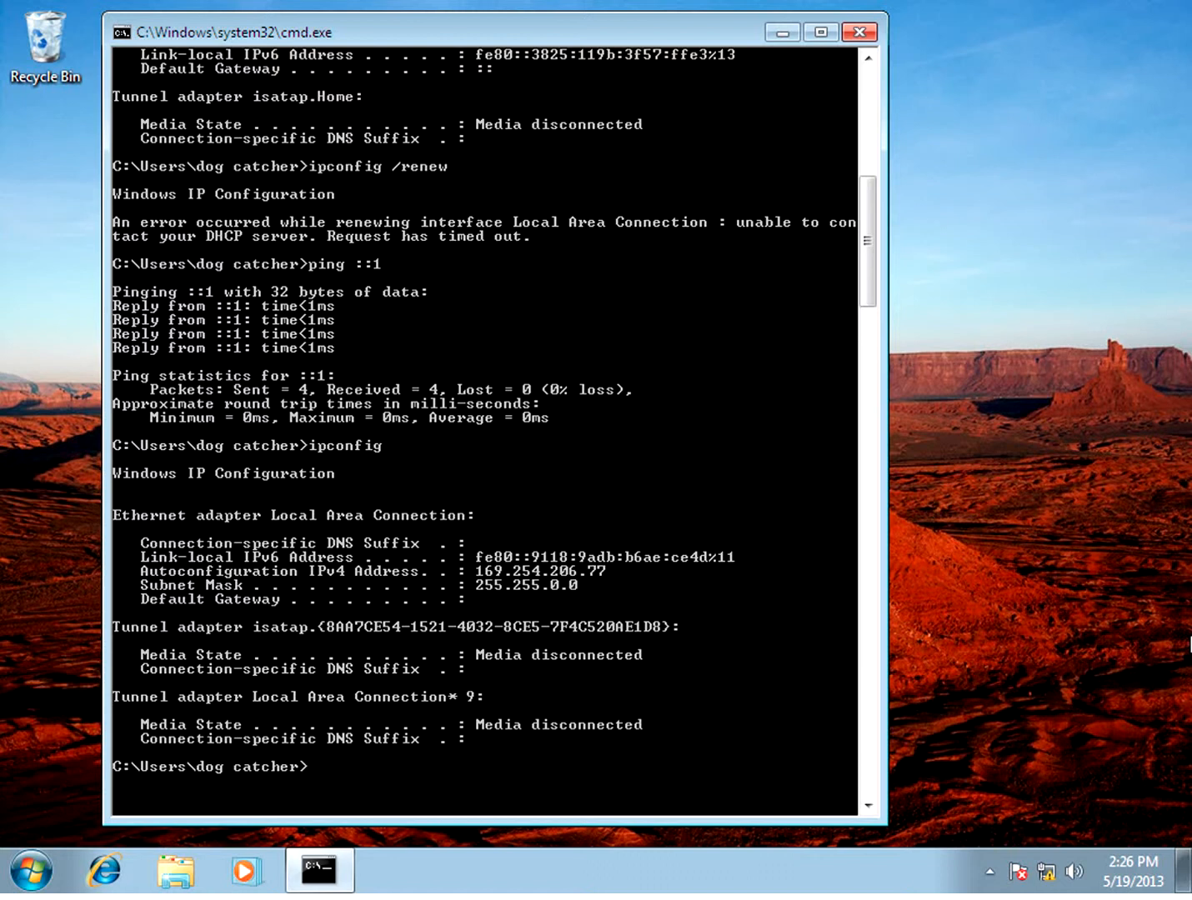
mouse_move(615, 848)
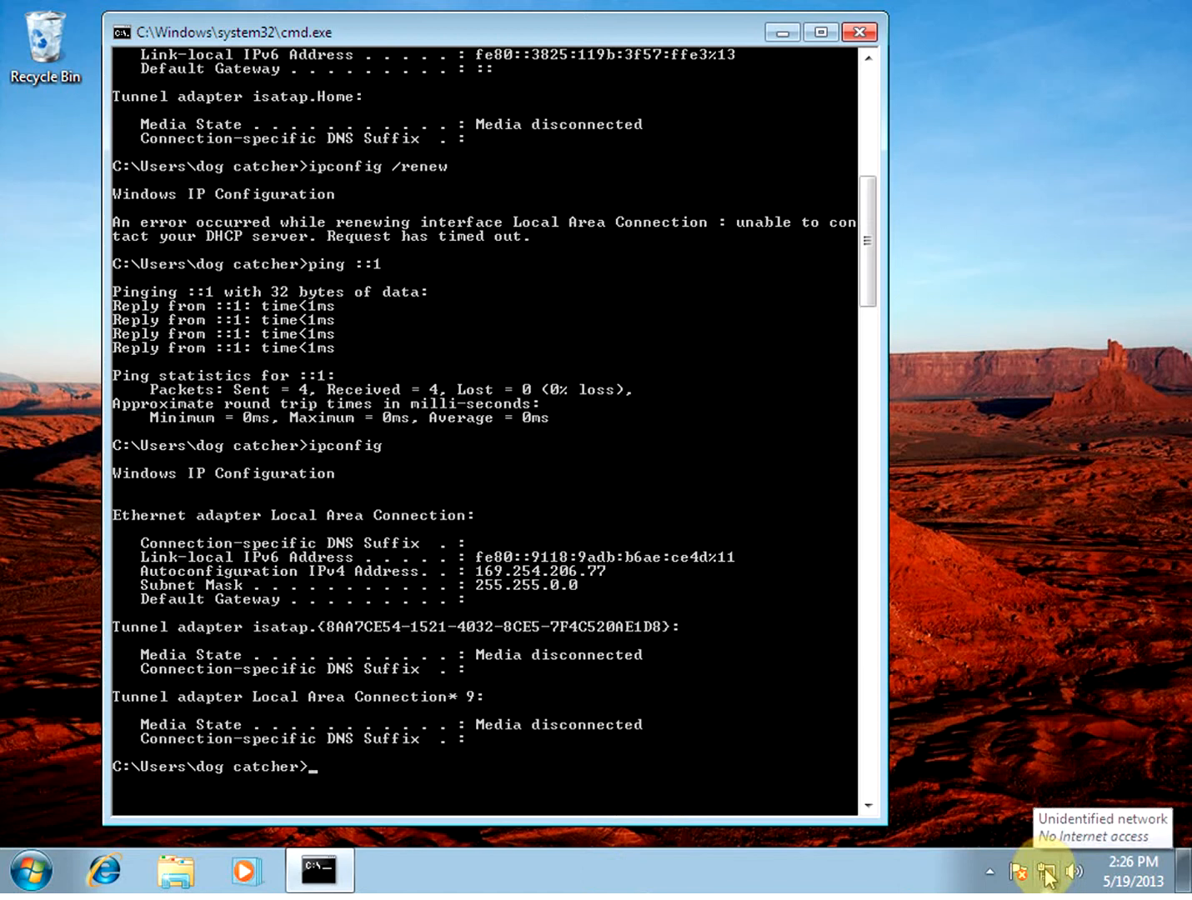
- Reach Local Area Connection Properties from the tray icon and select Internet Protocol Version 4
click(1043, 870)
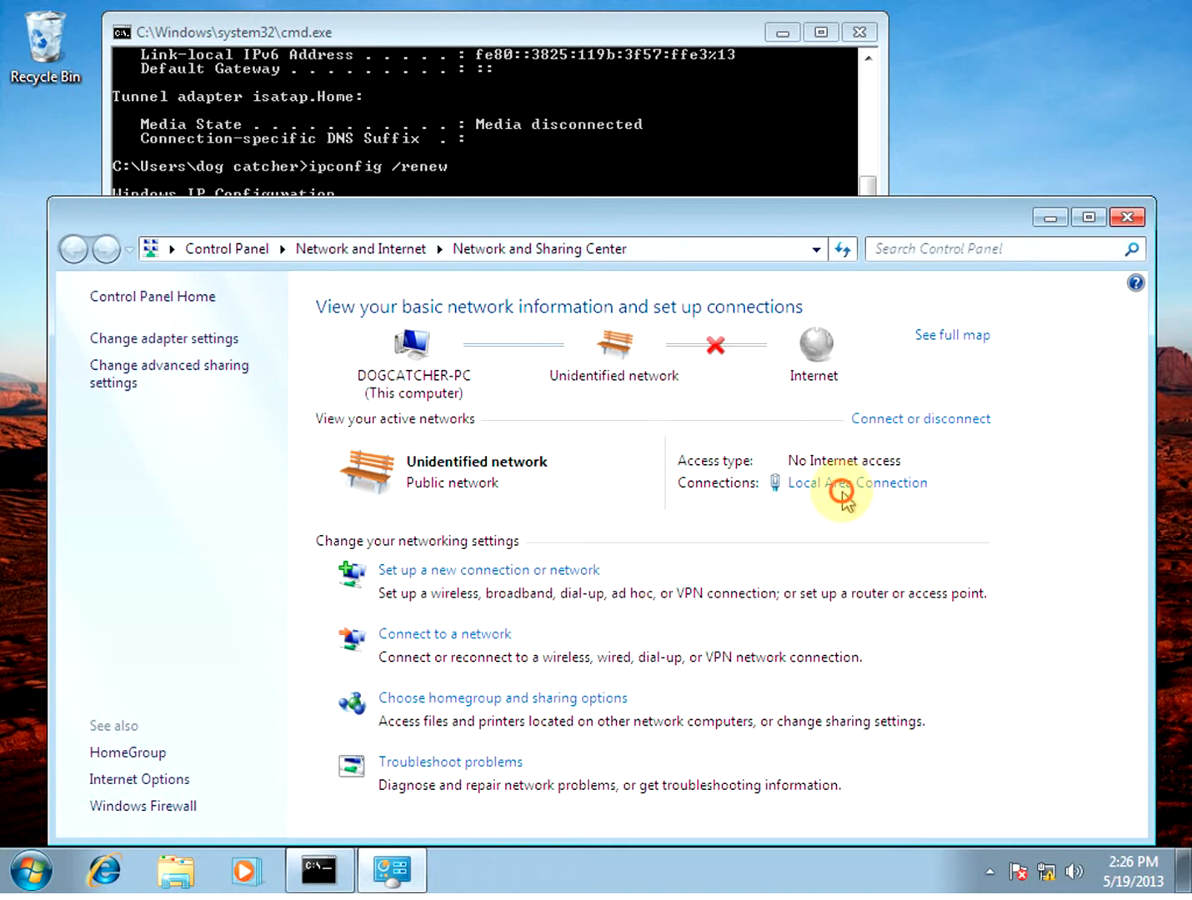
click(857, 483)
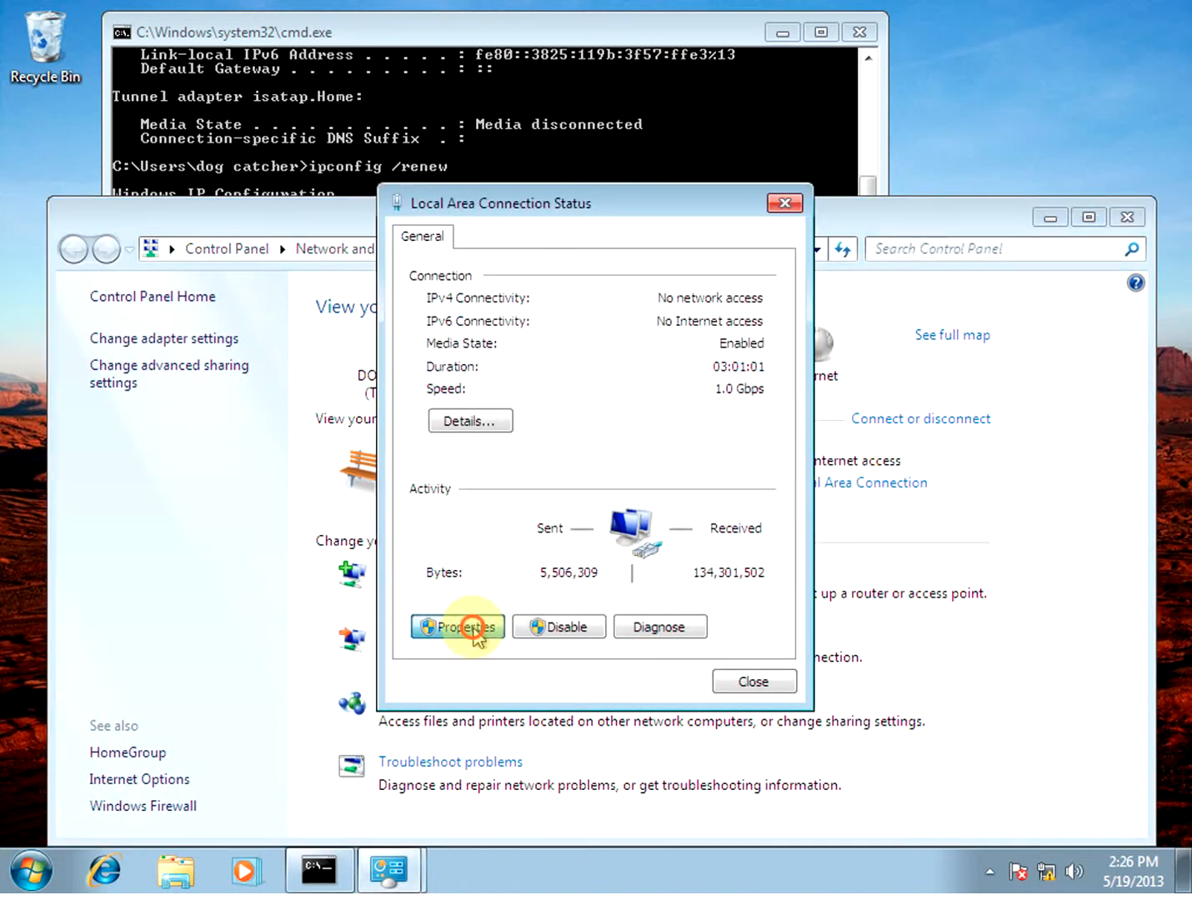
click(457, 626)
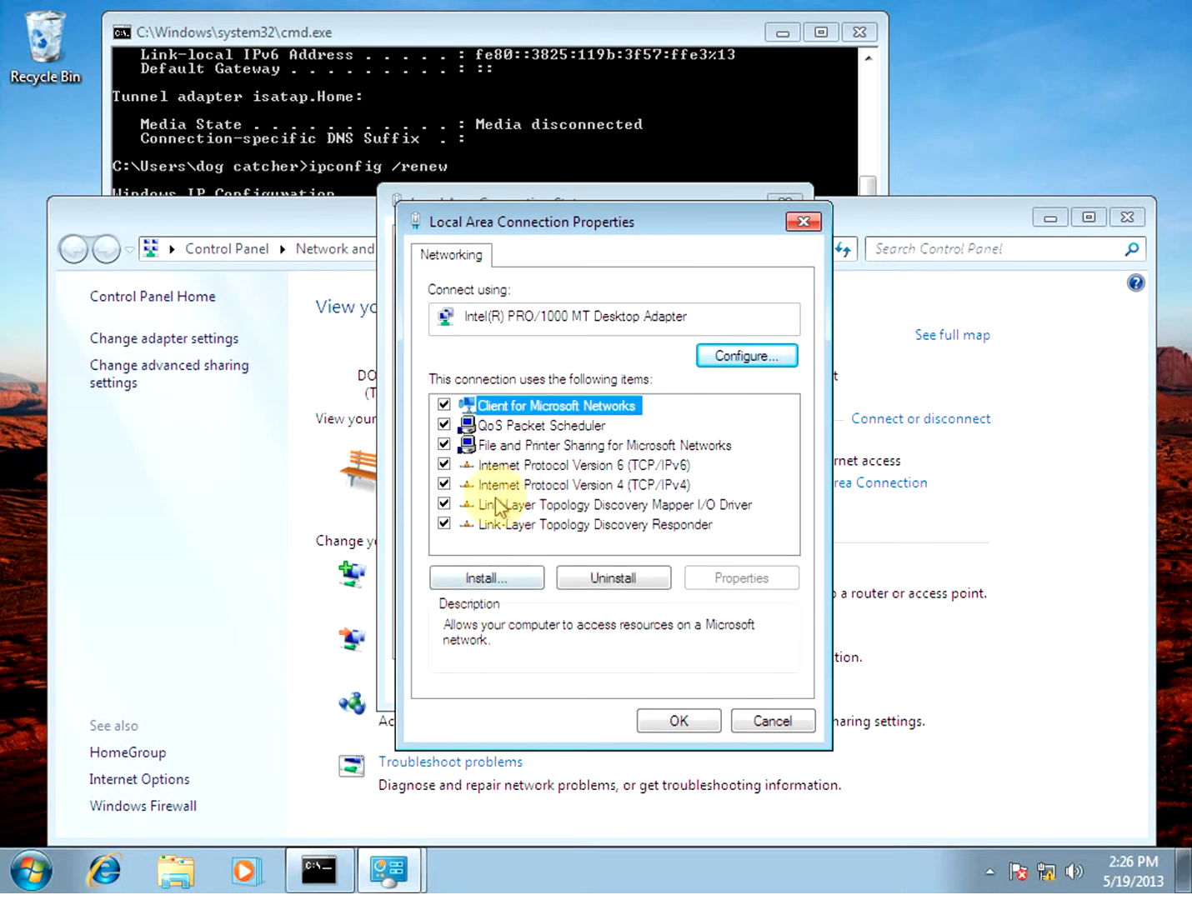
click(584, 483)
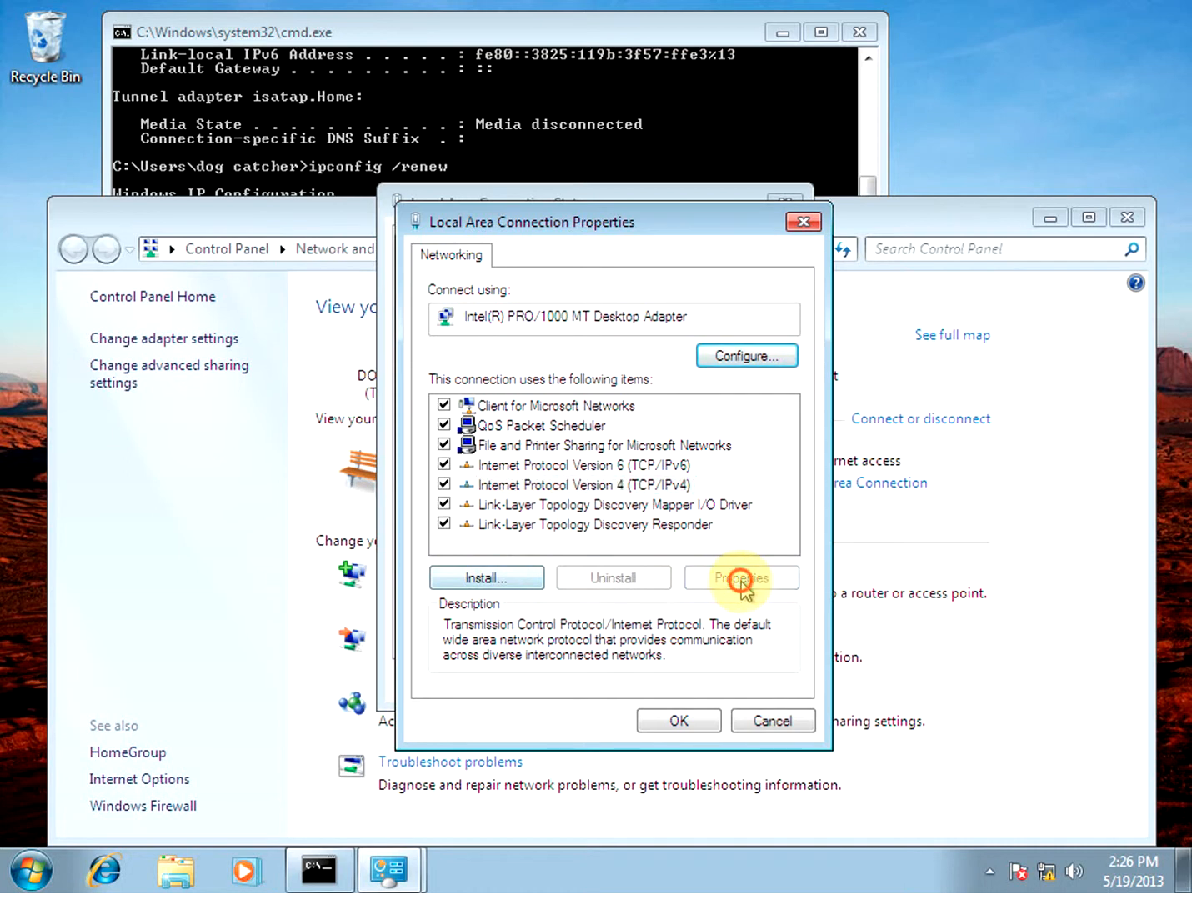
- Look at the IPv4 settings, briefly choosing a manual address, then back out
click(740, 577)
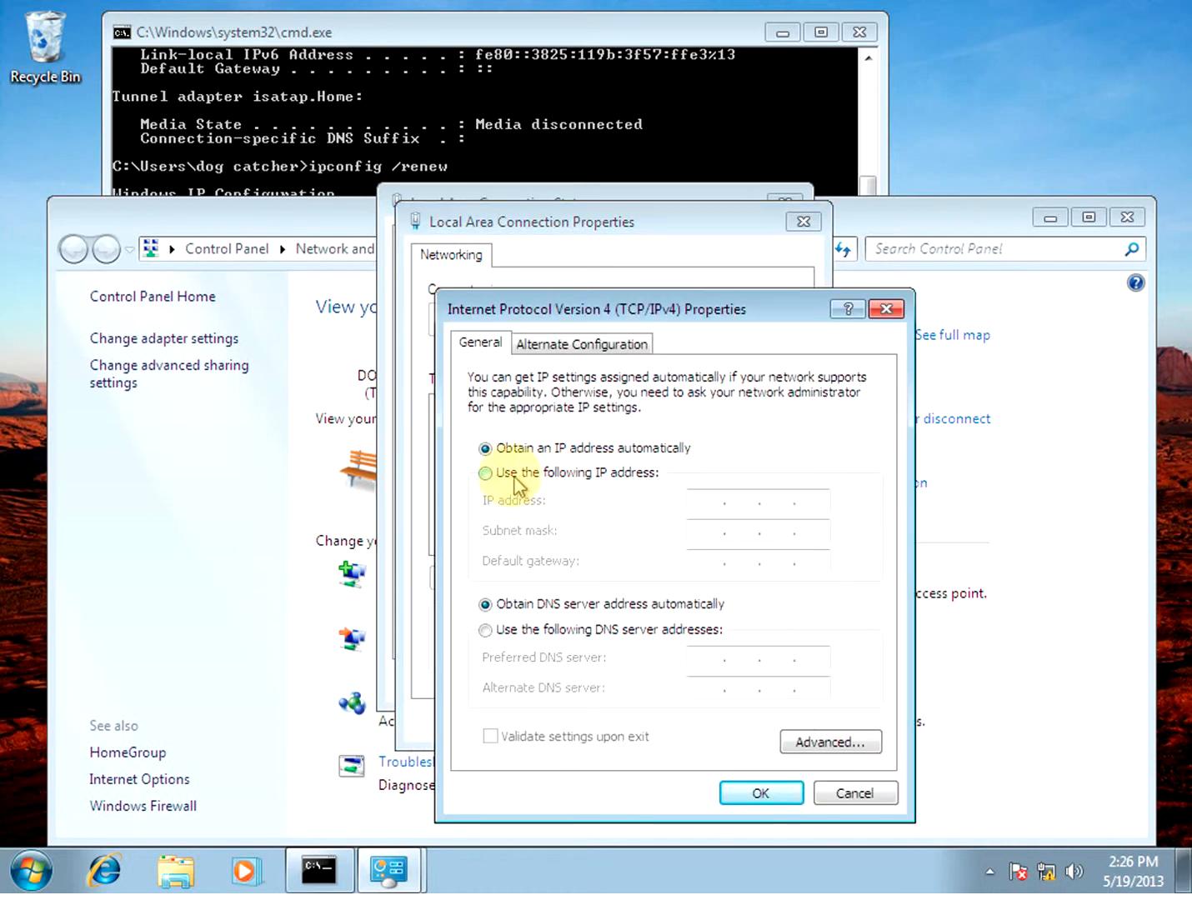
click(485, 474)
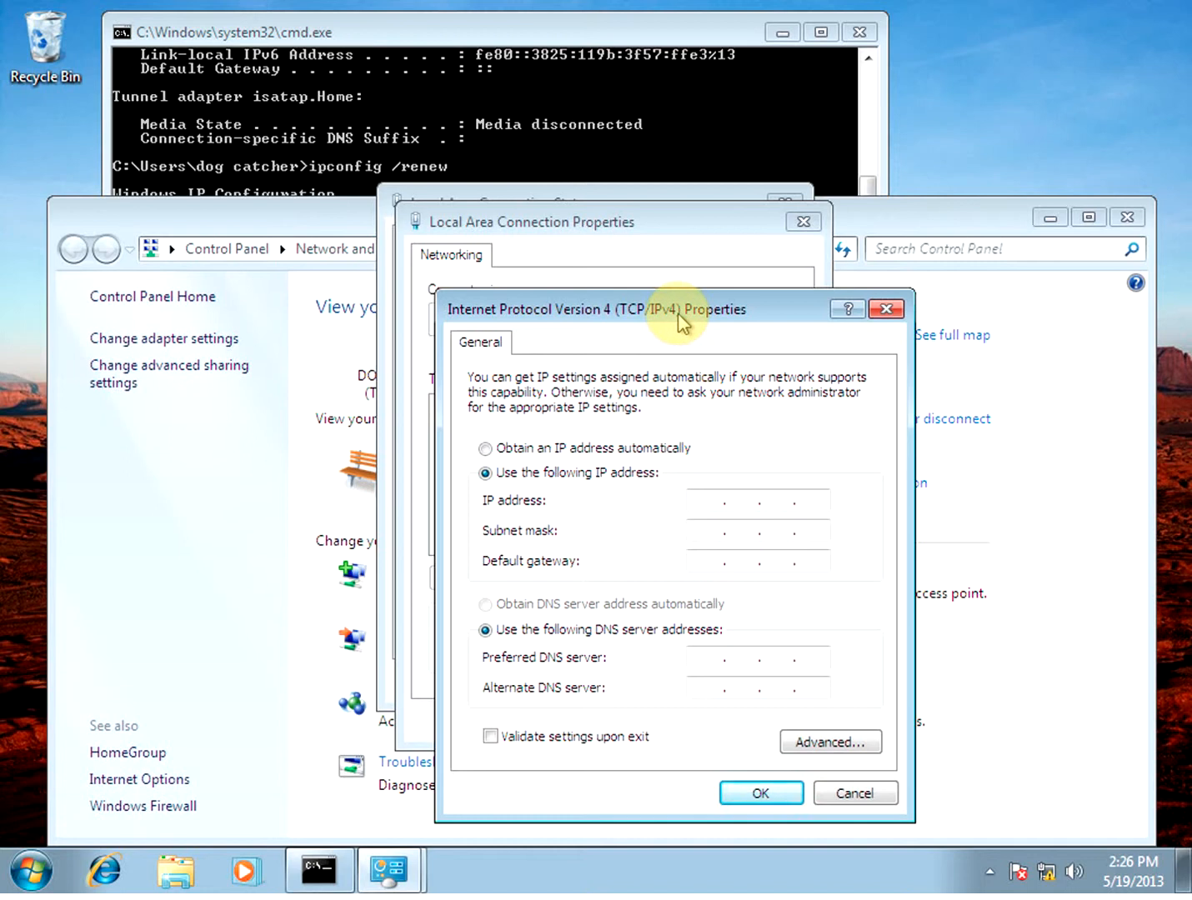
mouse_move(724, 280)
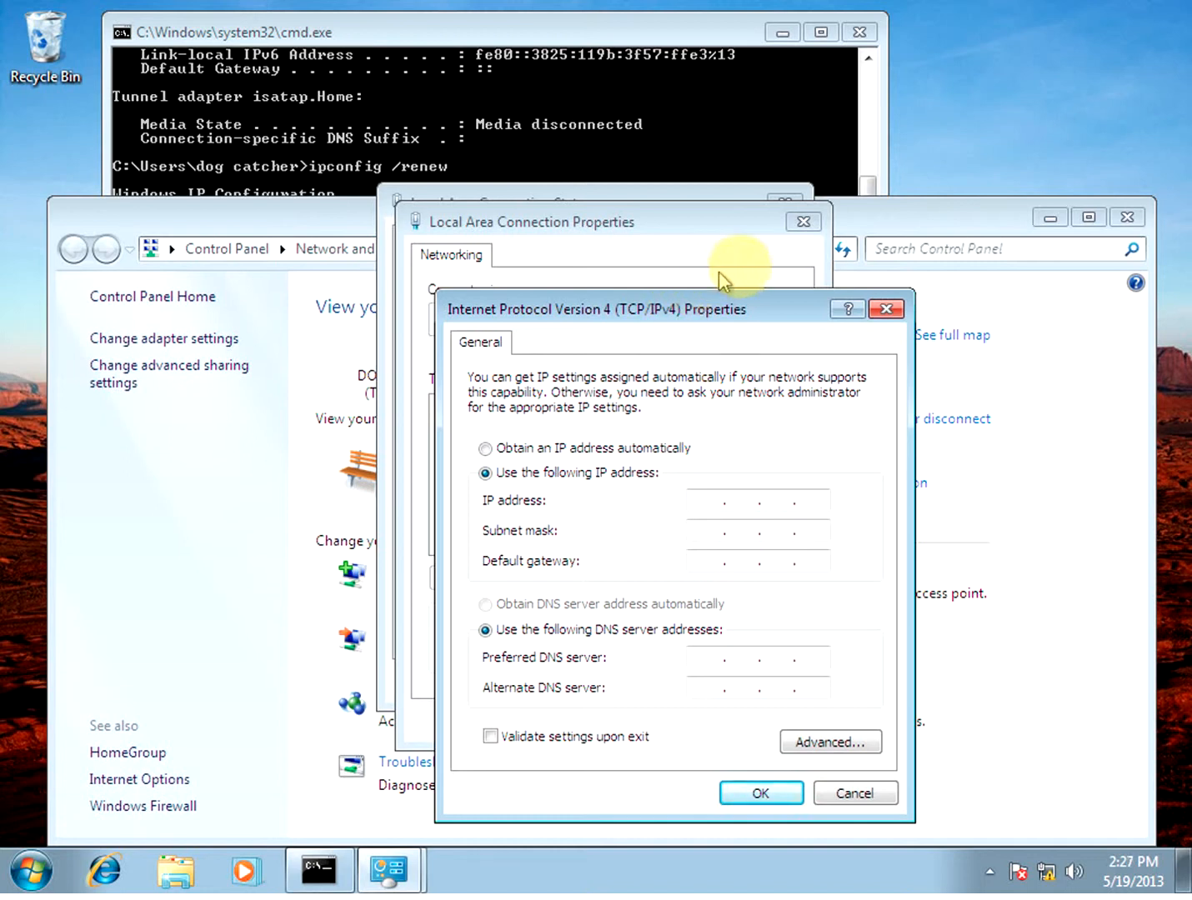
click(854, 793)
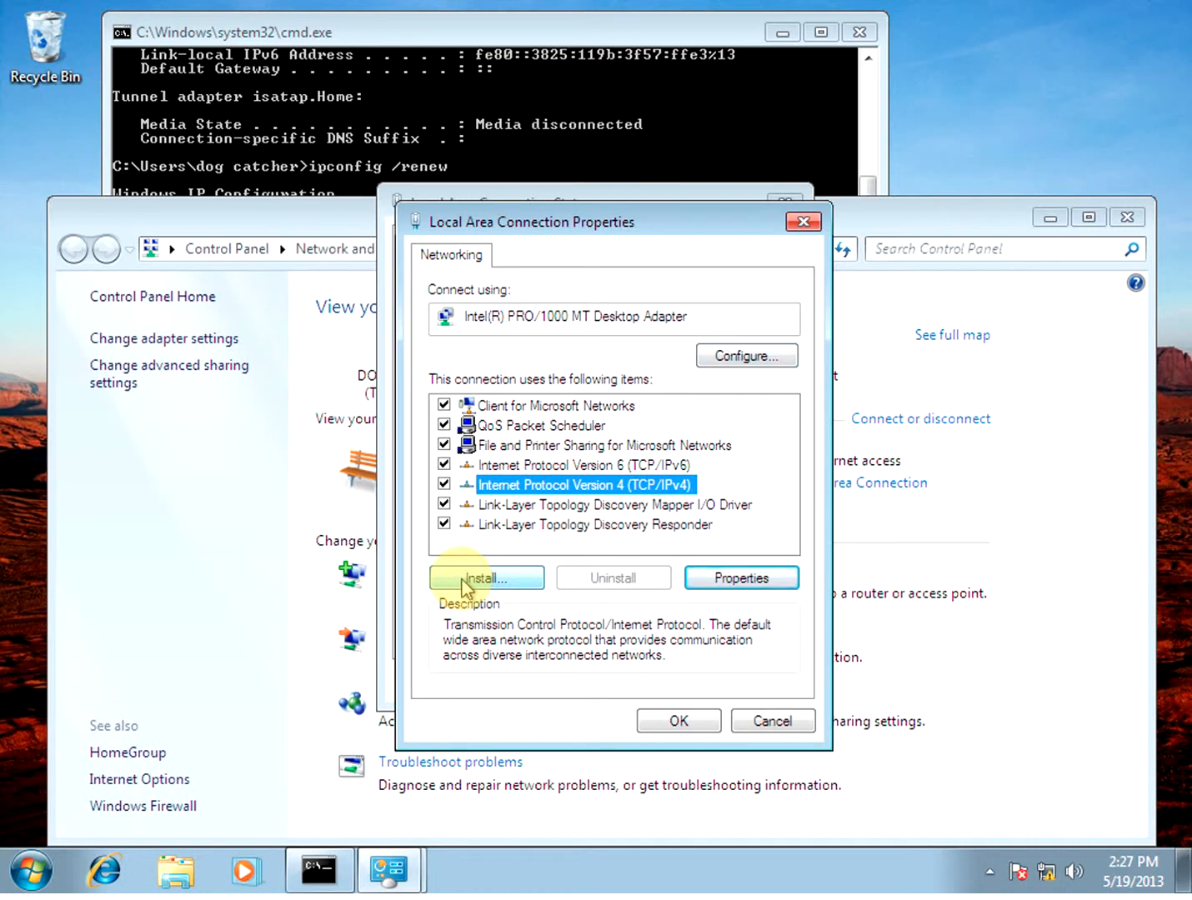
- Reselect Internet Protocol Version 4 in the list and bring up its properties again
click(583, 465)
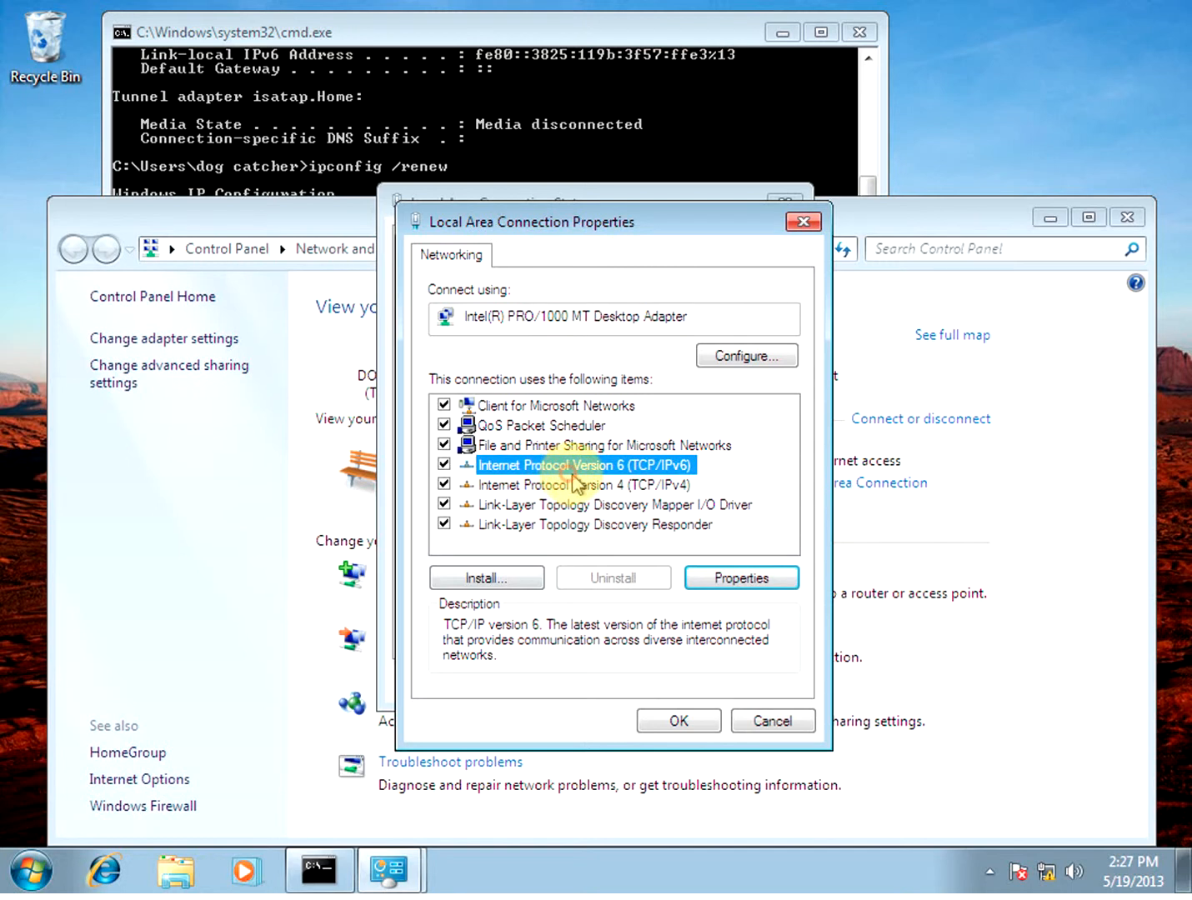
click(565, 483)
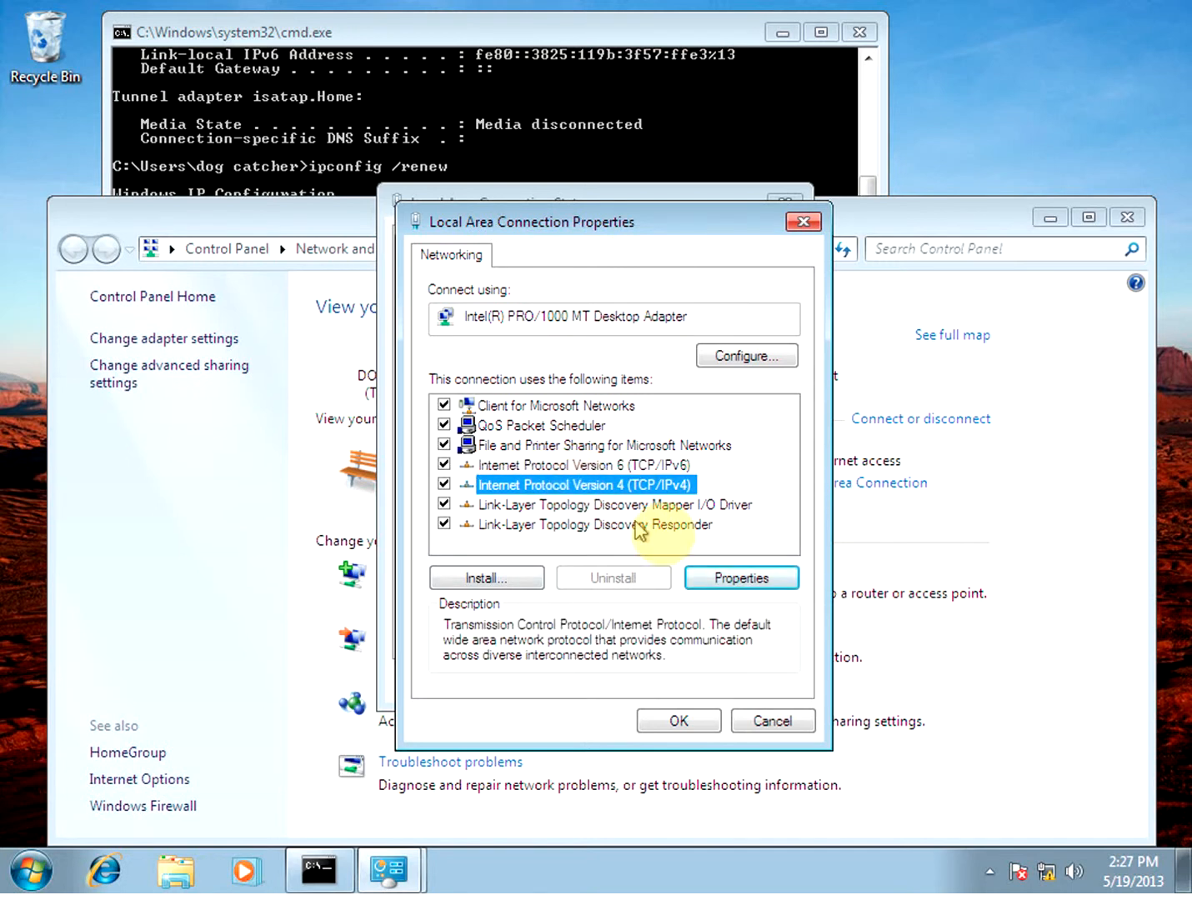
click(740, 577)
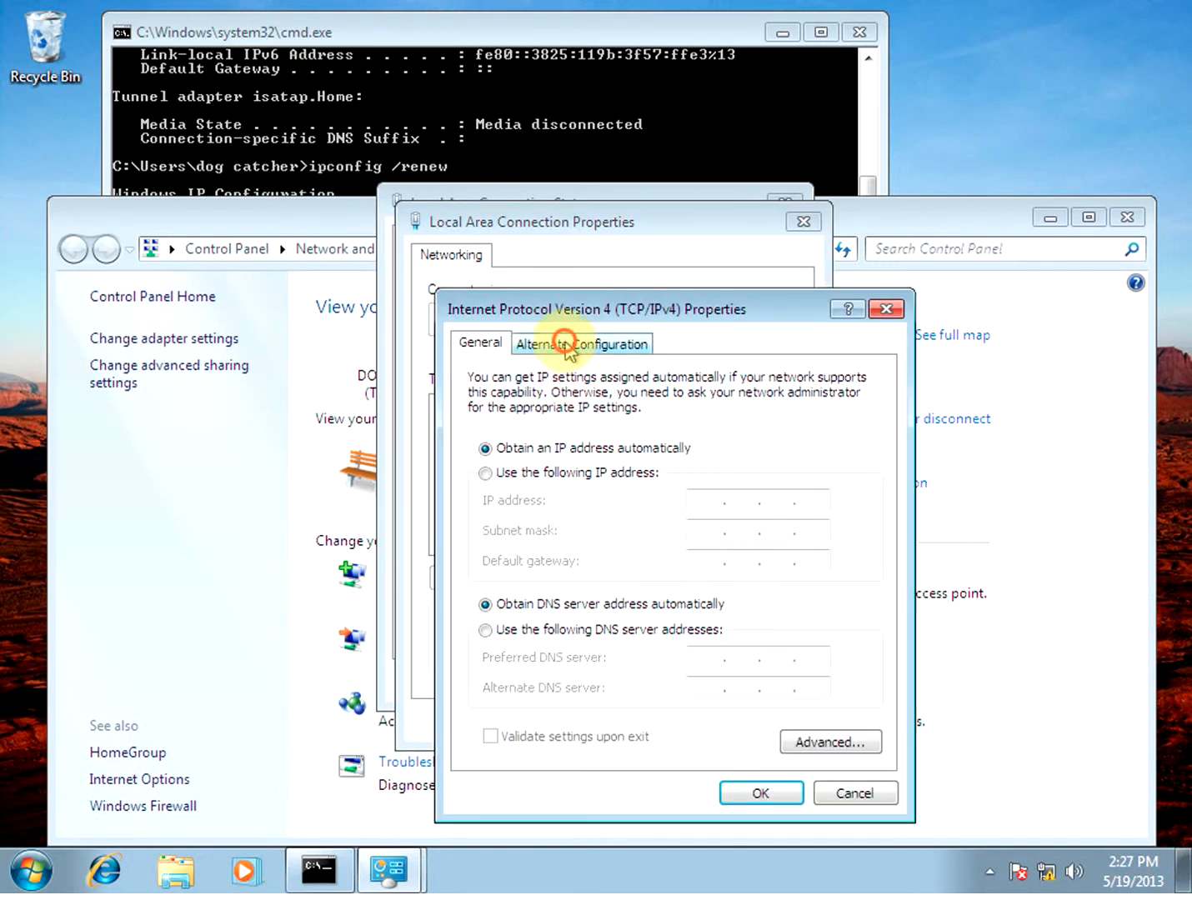
- Make the alternate configuration user-configured with IP address 192.168.0.100
click(580, 343)
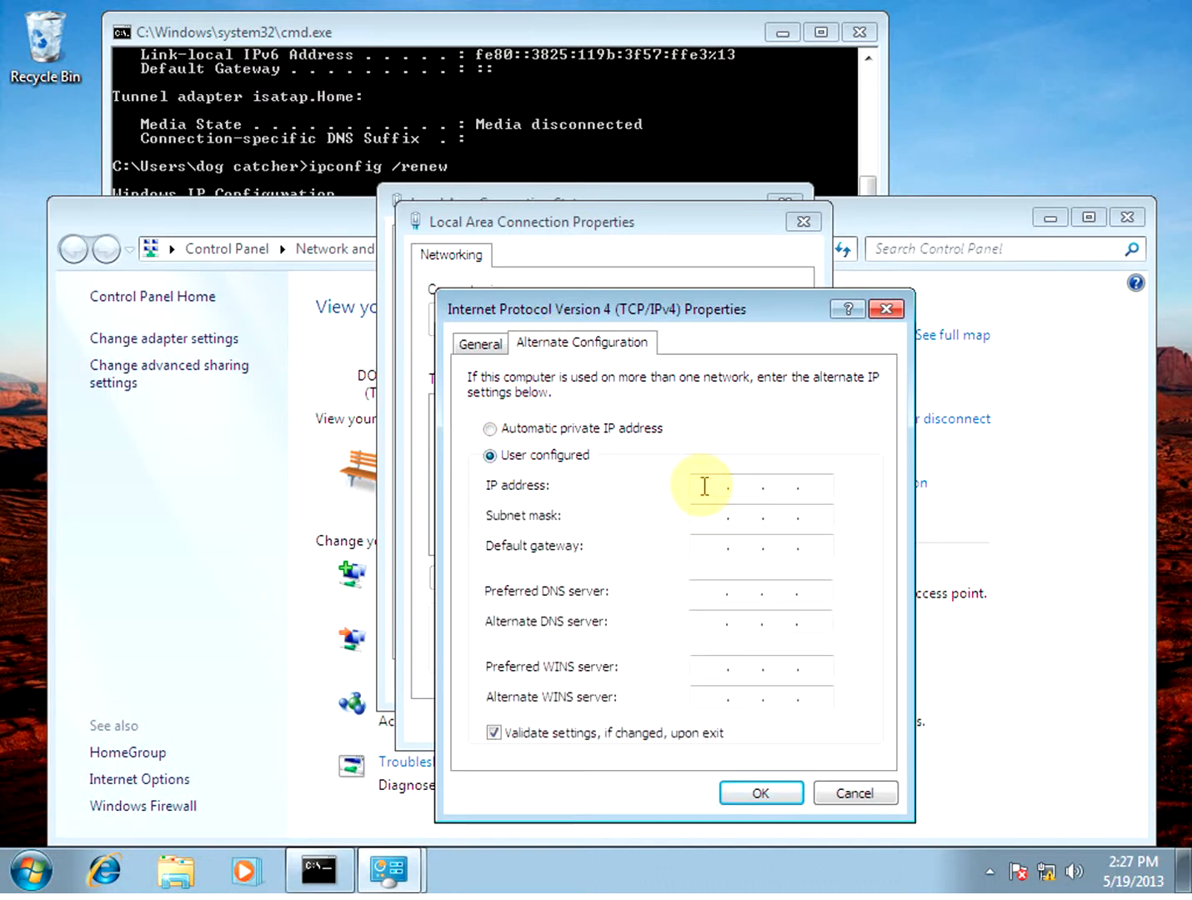
text(192 . . .)
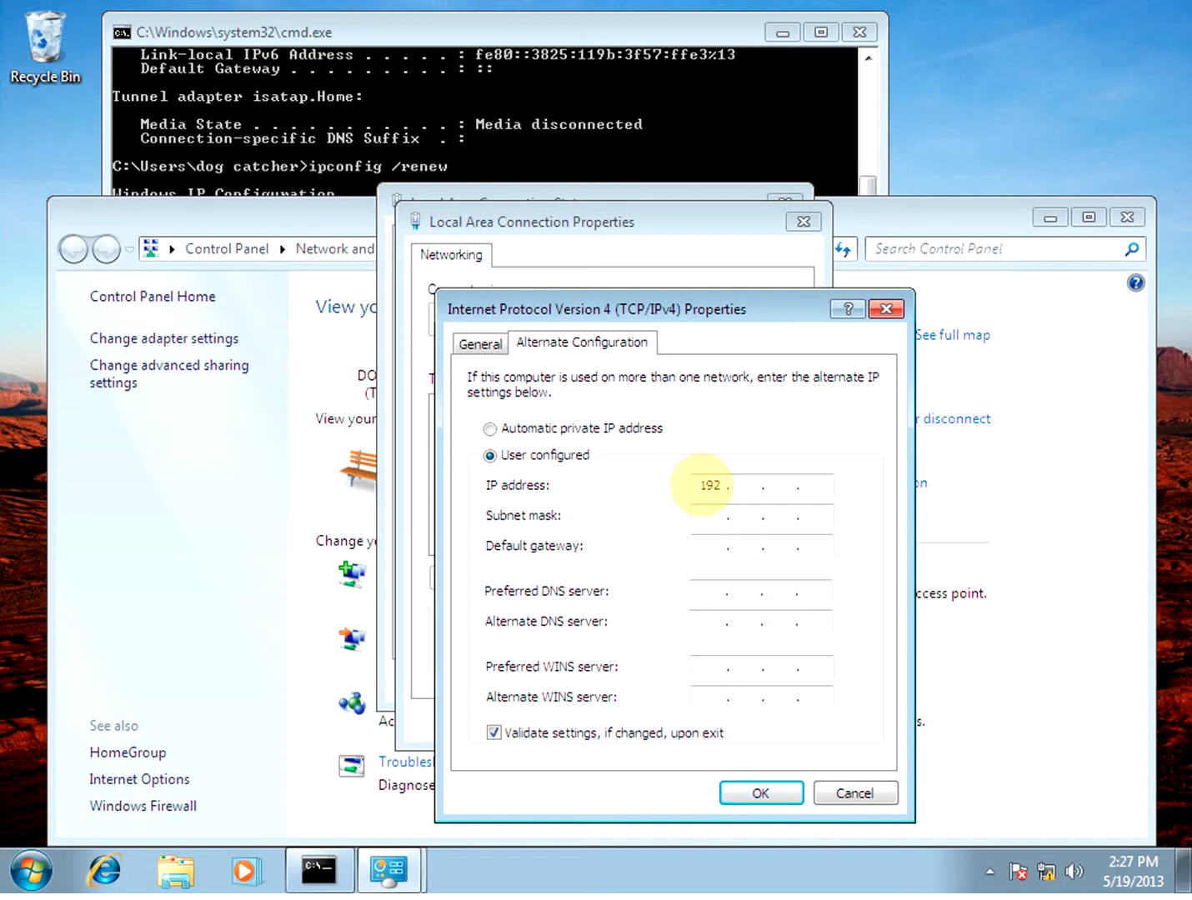
click(760, 485)
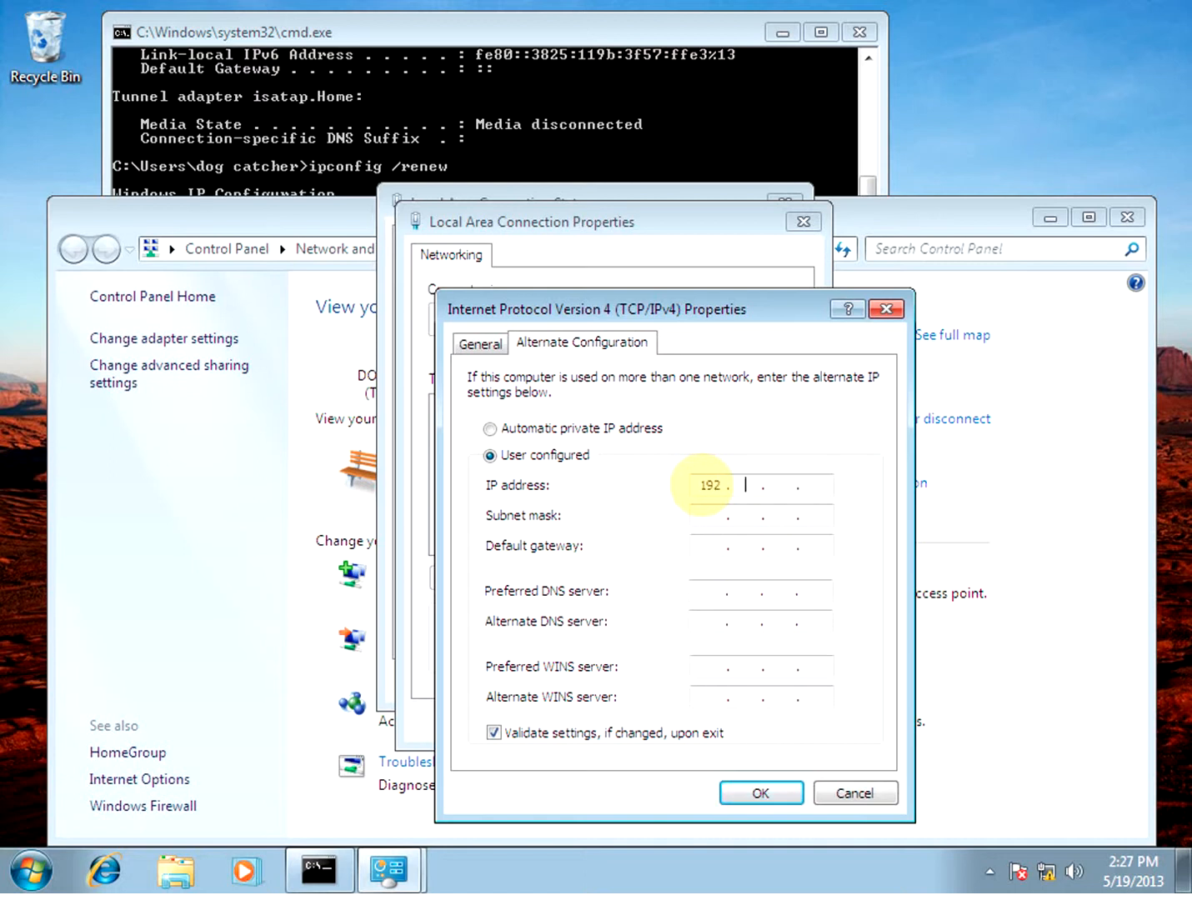
text(168)
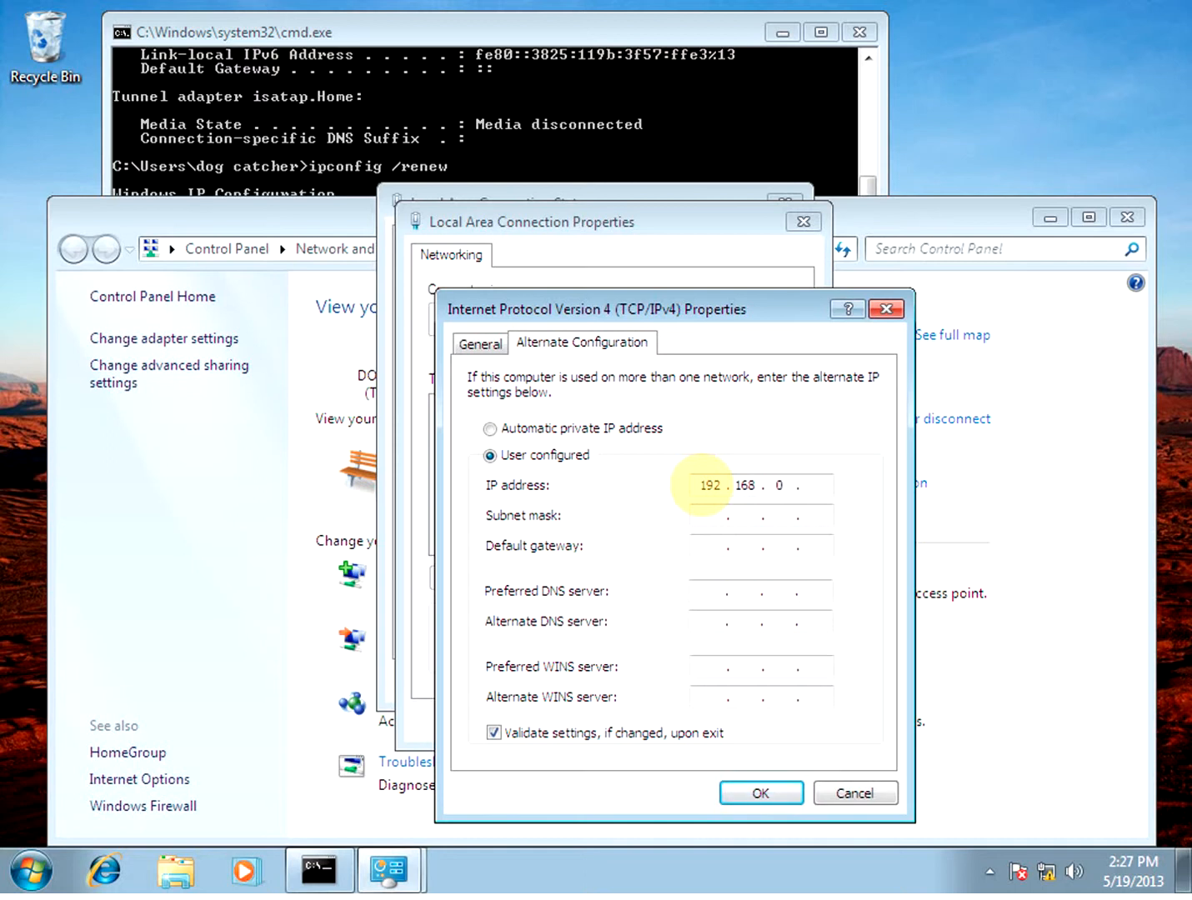
text(1)
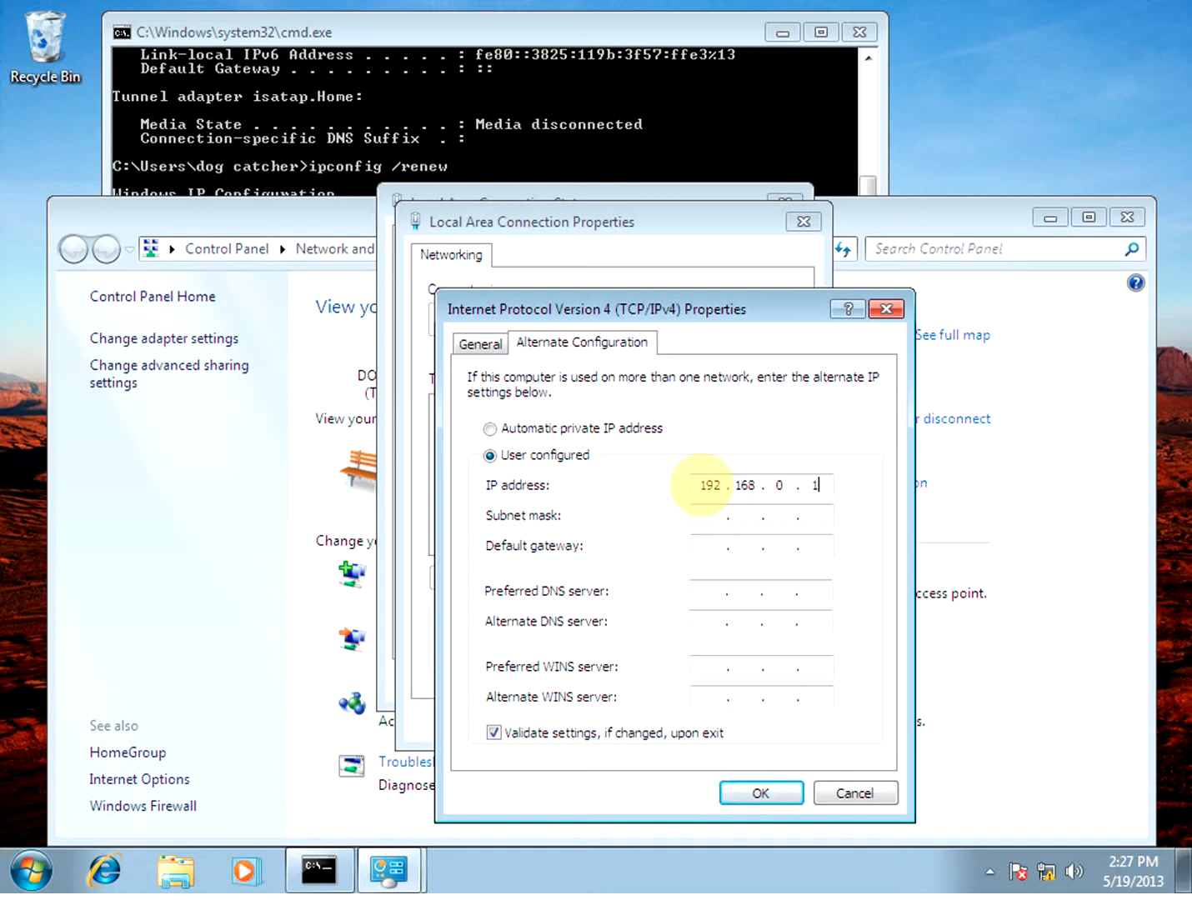
text(00)
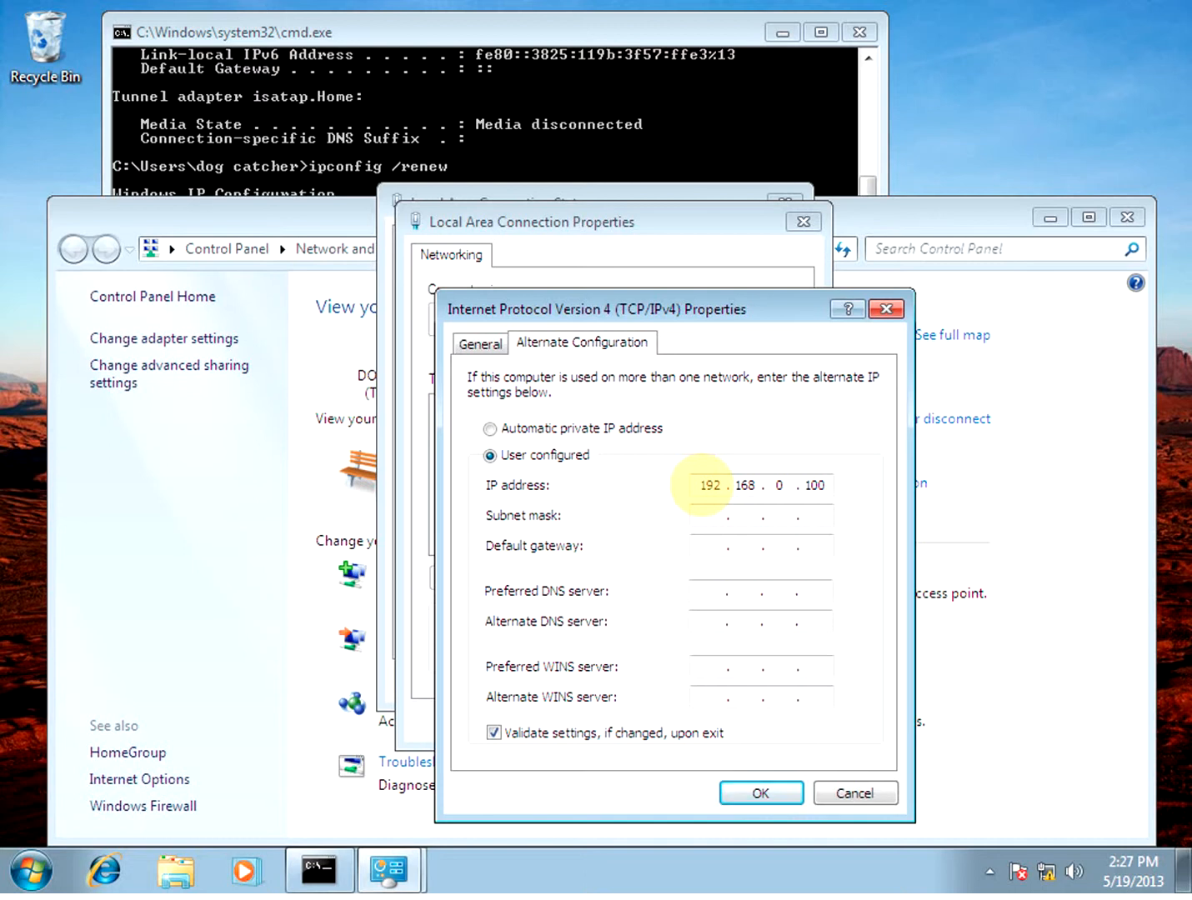
- Enter subnet mask 255.255.255.0 and a 192.168.0.1 default gateway
click(720, 517)
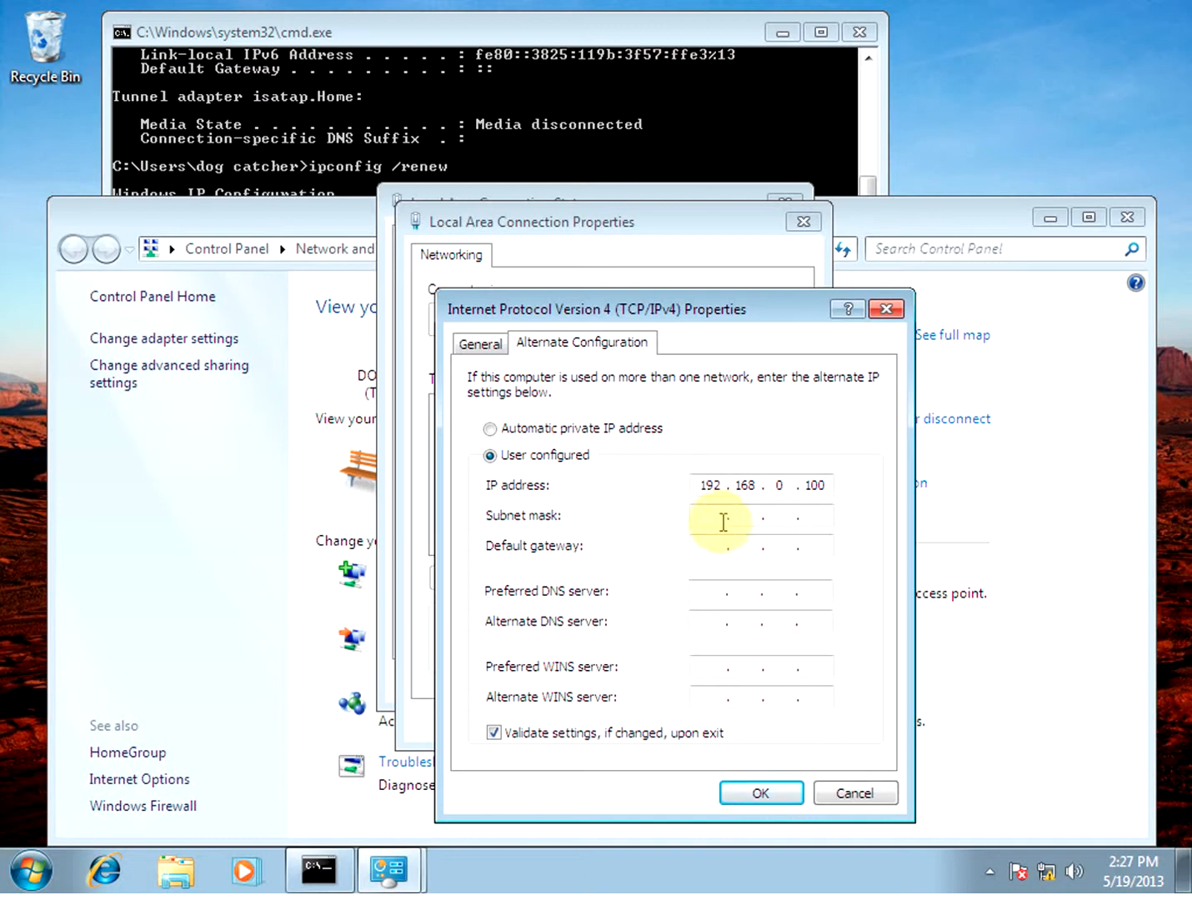
text(255.255.255.0)
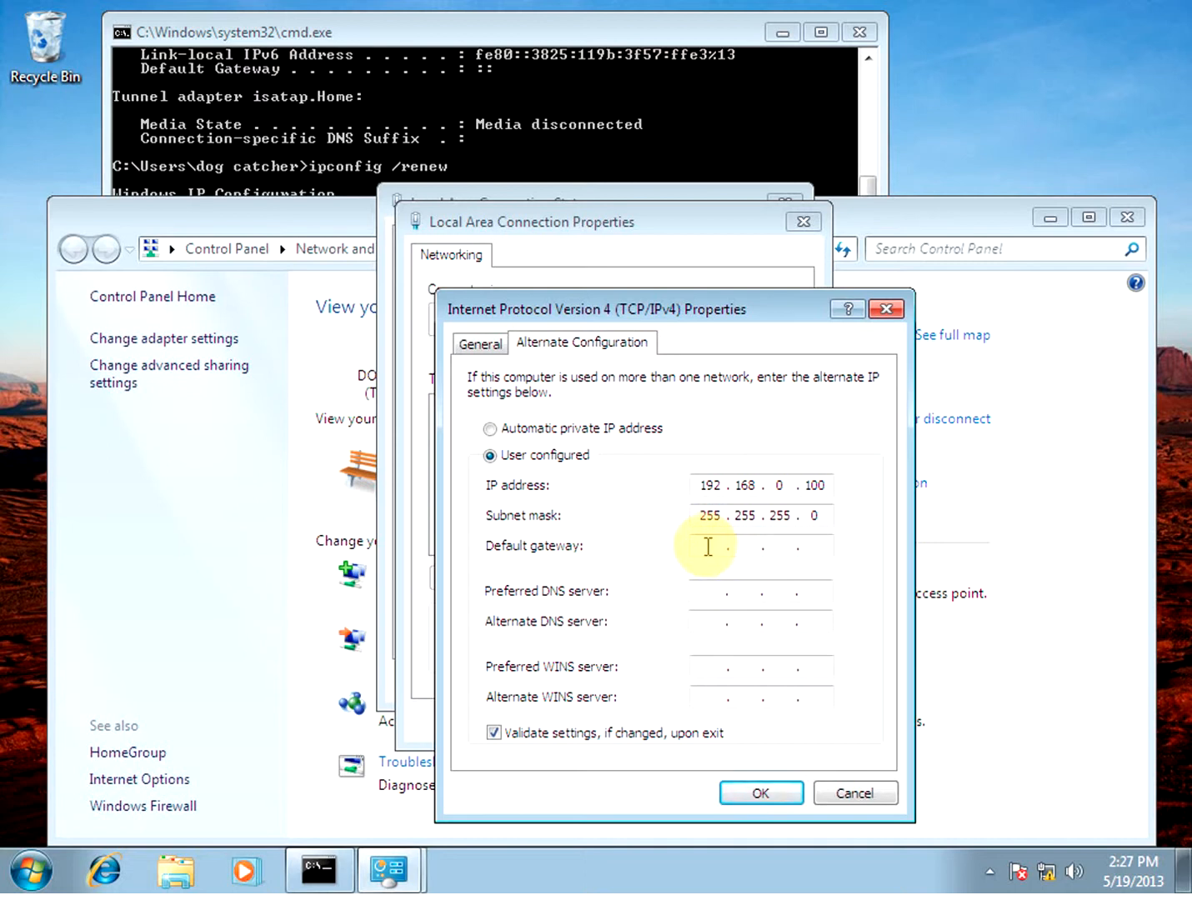
text(192.168.0.)
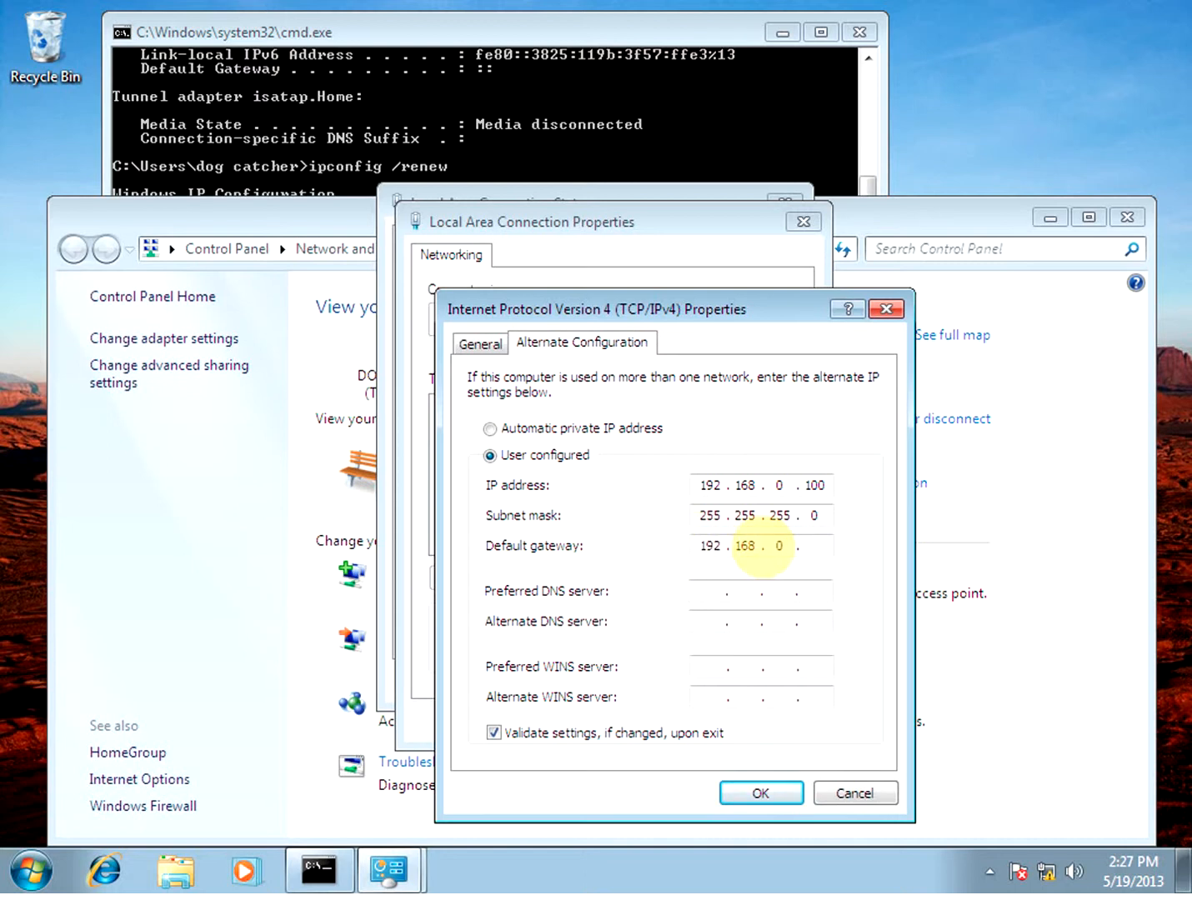
text(1)
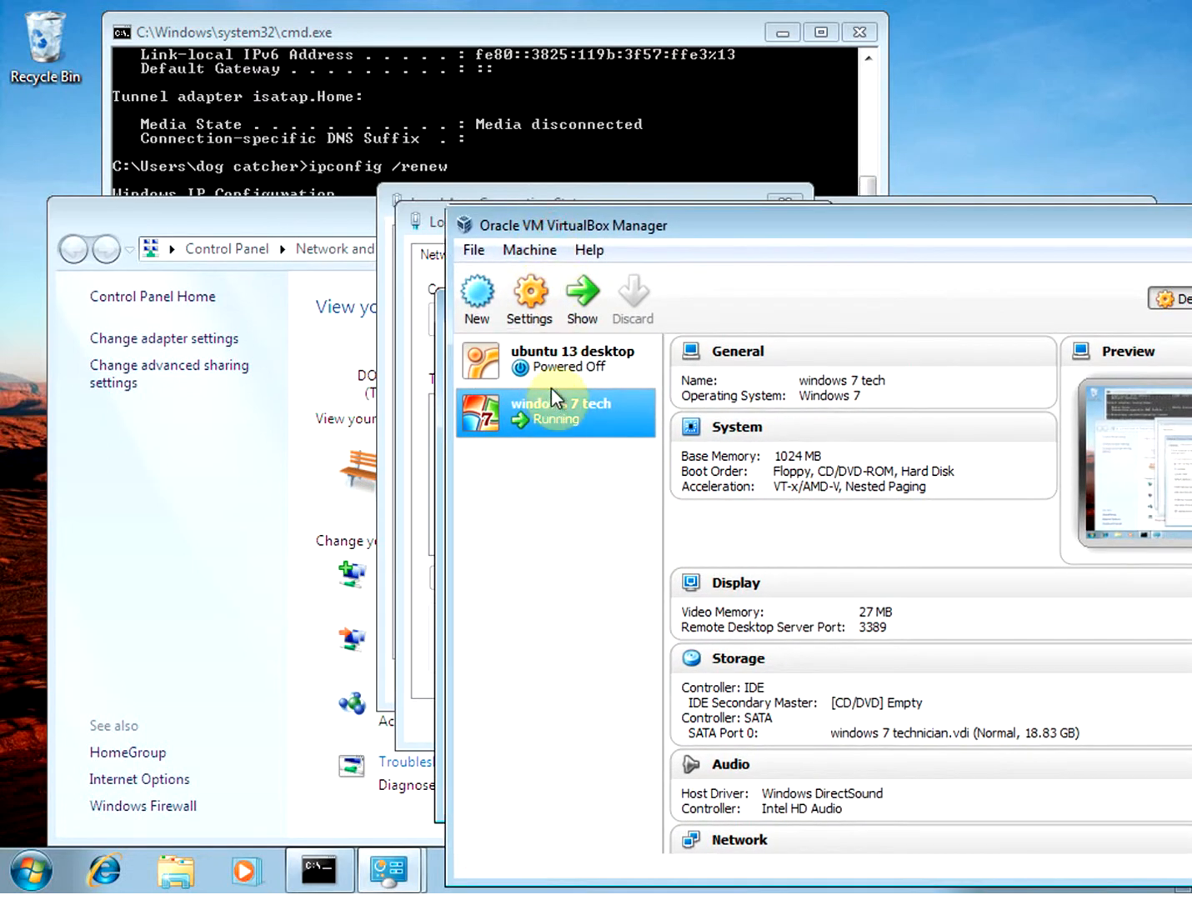
mouse_move(530, 296)
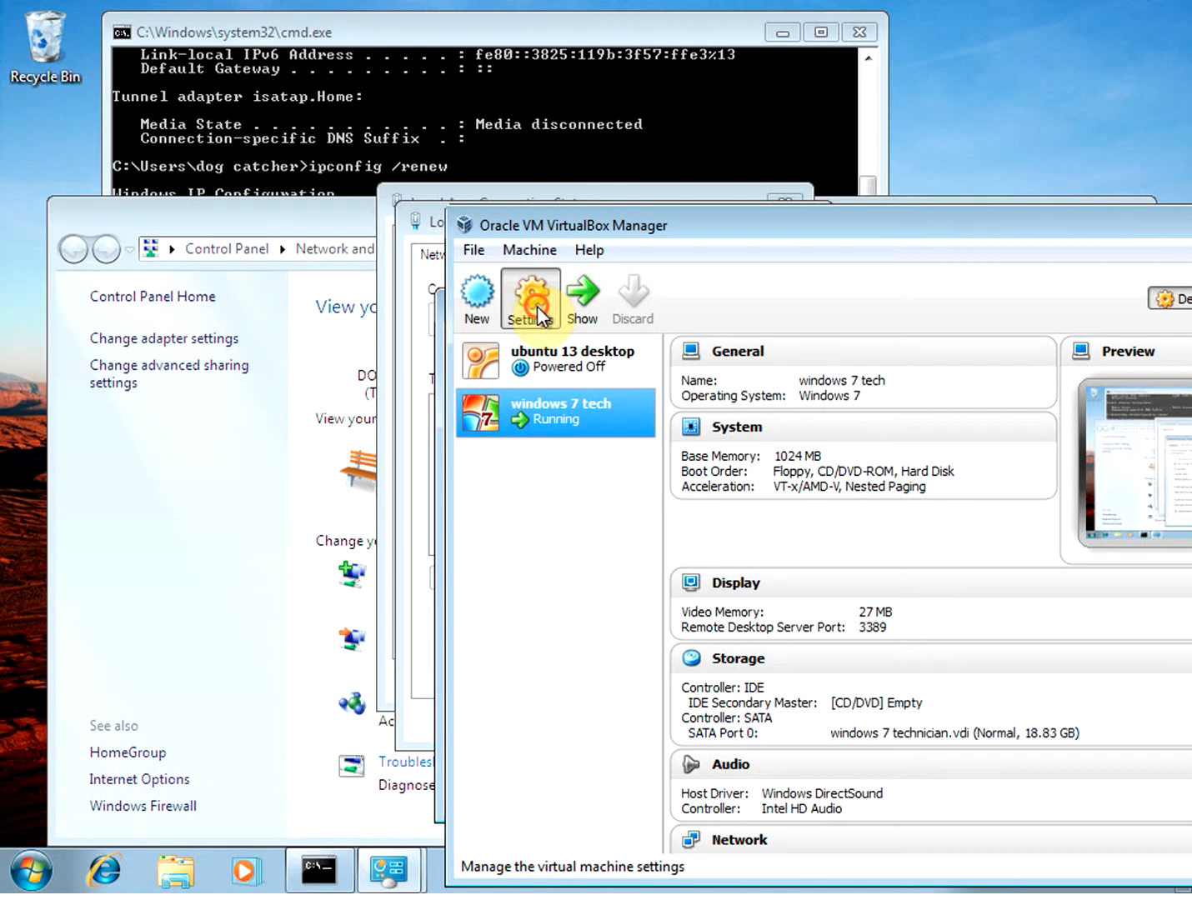
- Check the windows 7 tech VM's settings in VirtualBox Manager before returning to the connection properties
click(530, 297)
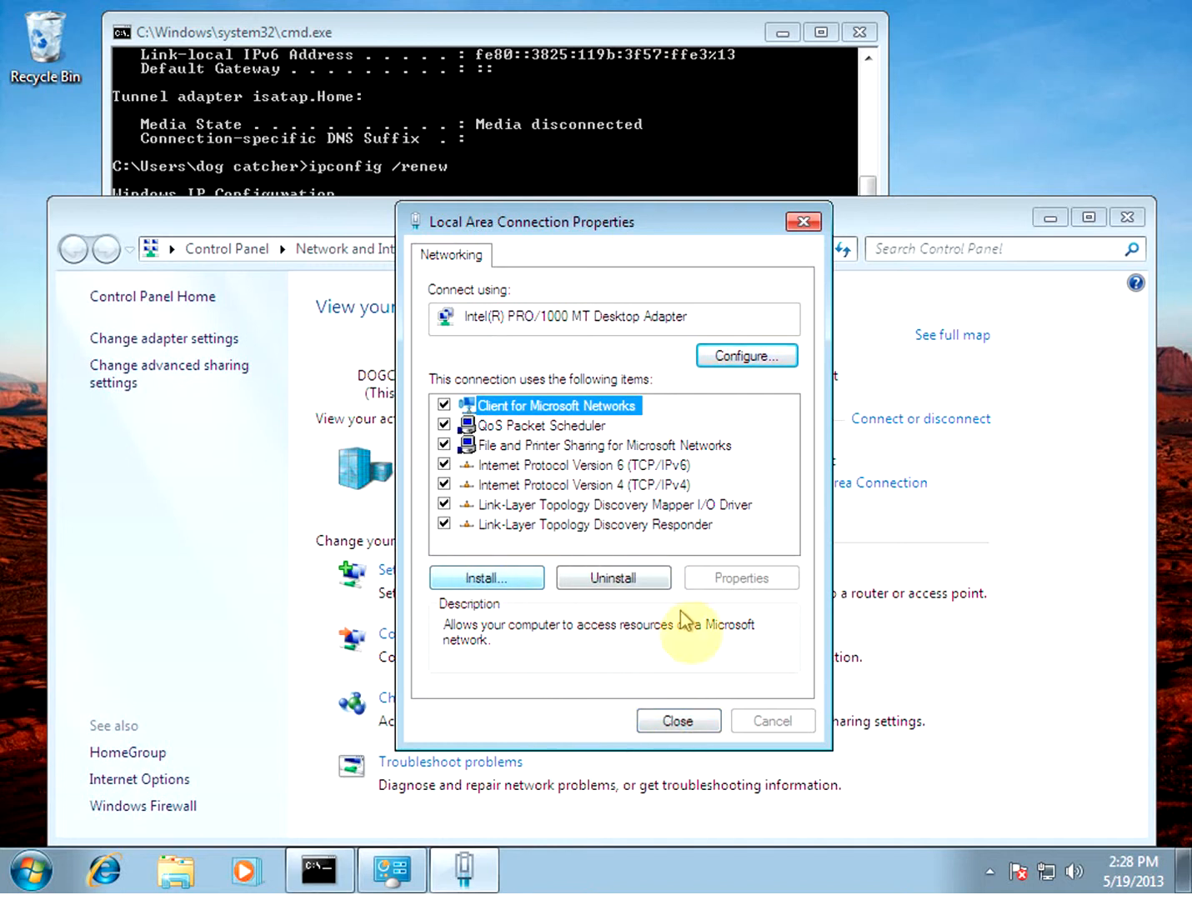
mouse_move(592, 153)
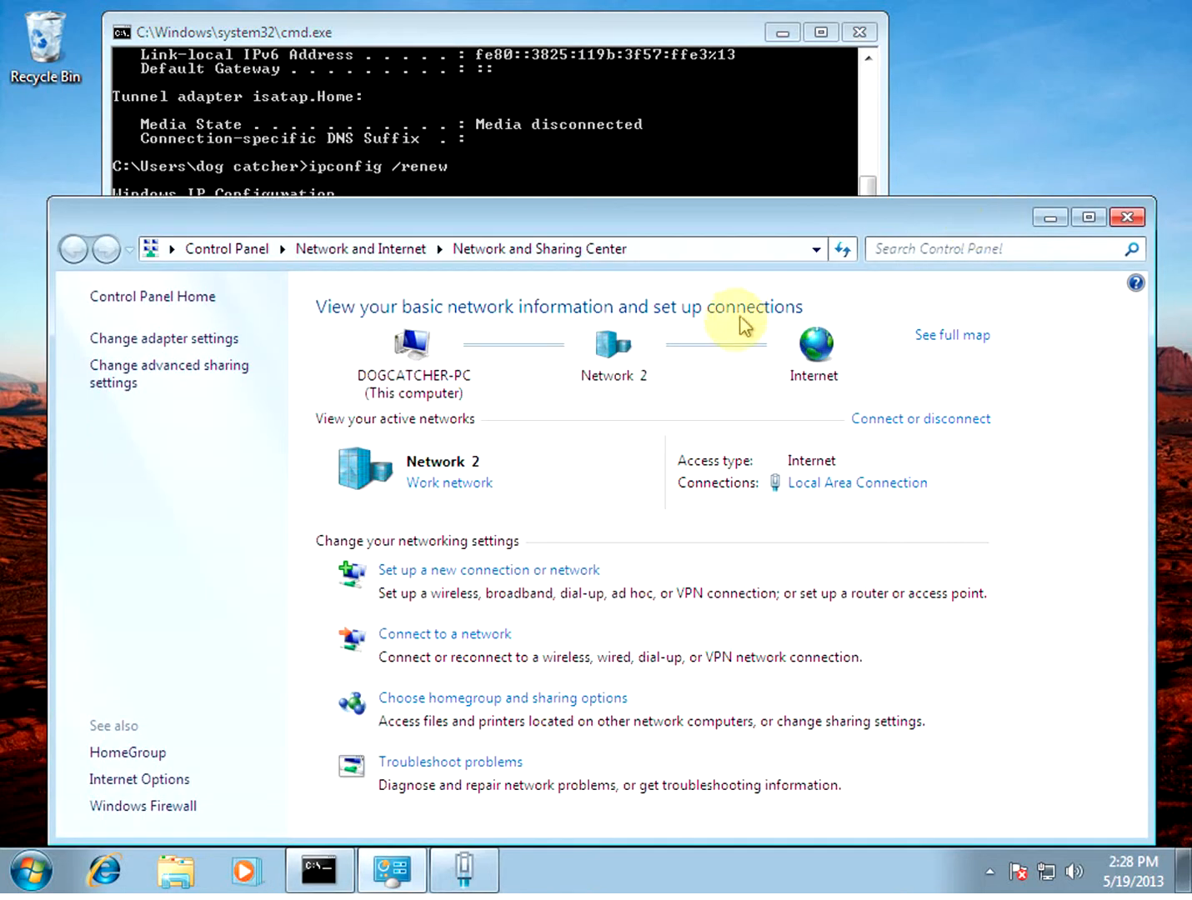
mouse_move(664, 496)
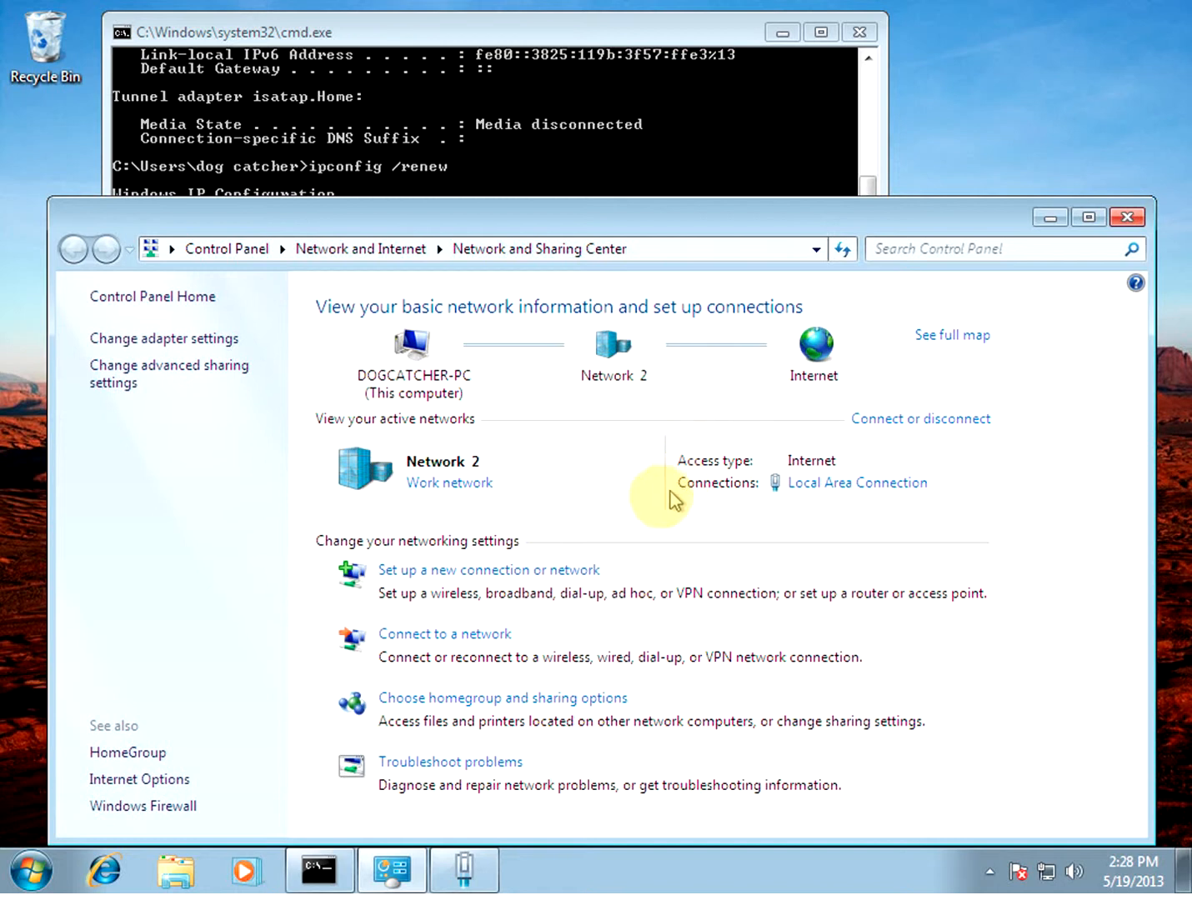
mouse_move(648, 226)
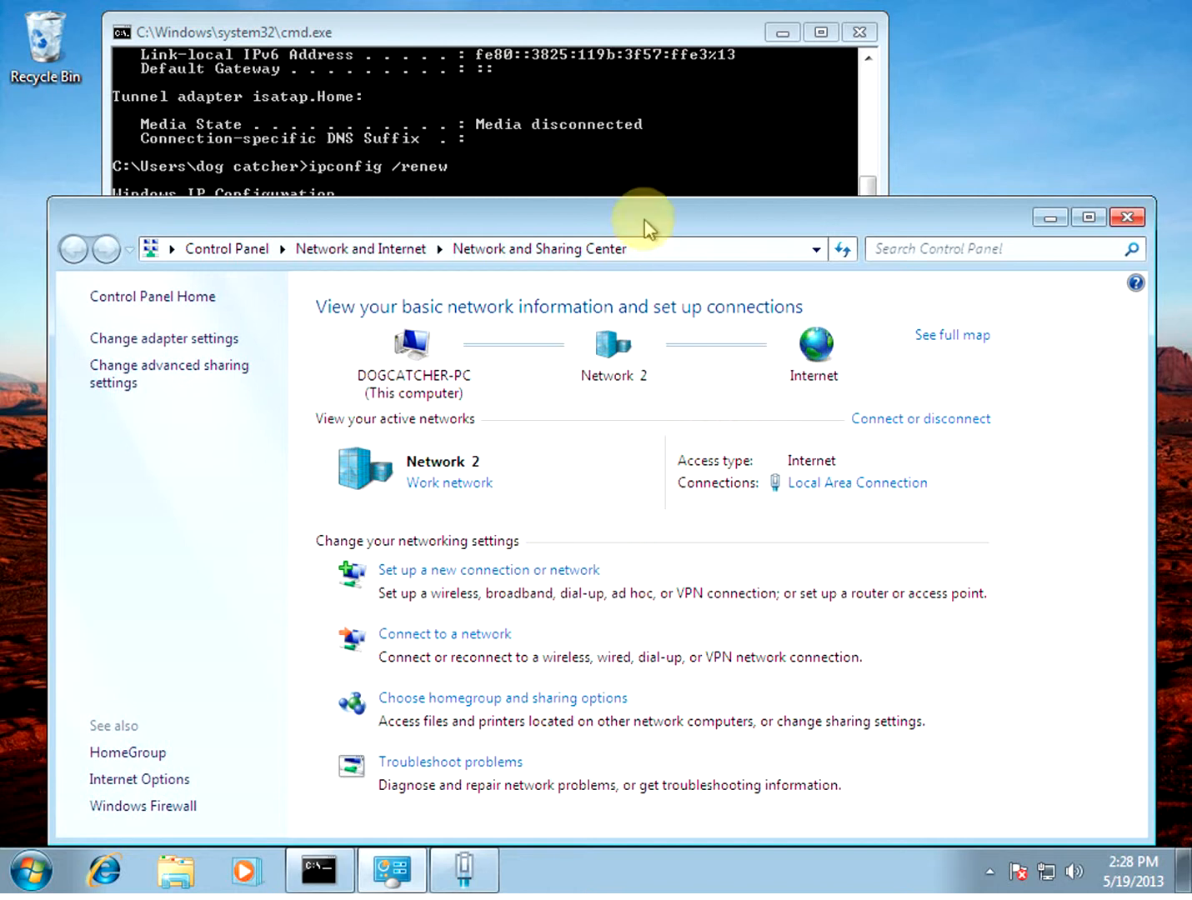
mouse_move(836, 480)
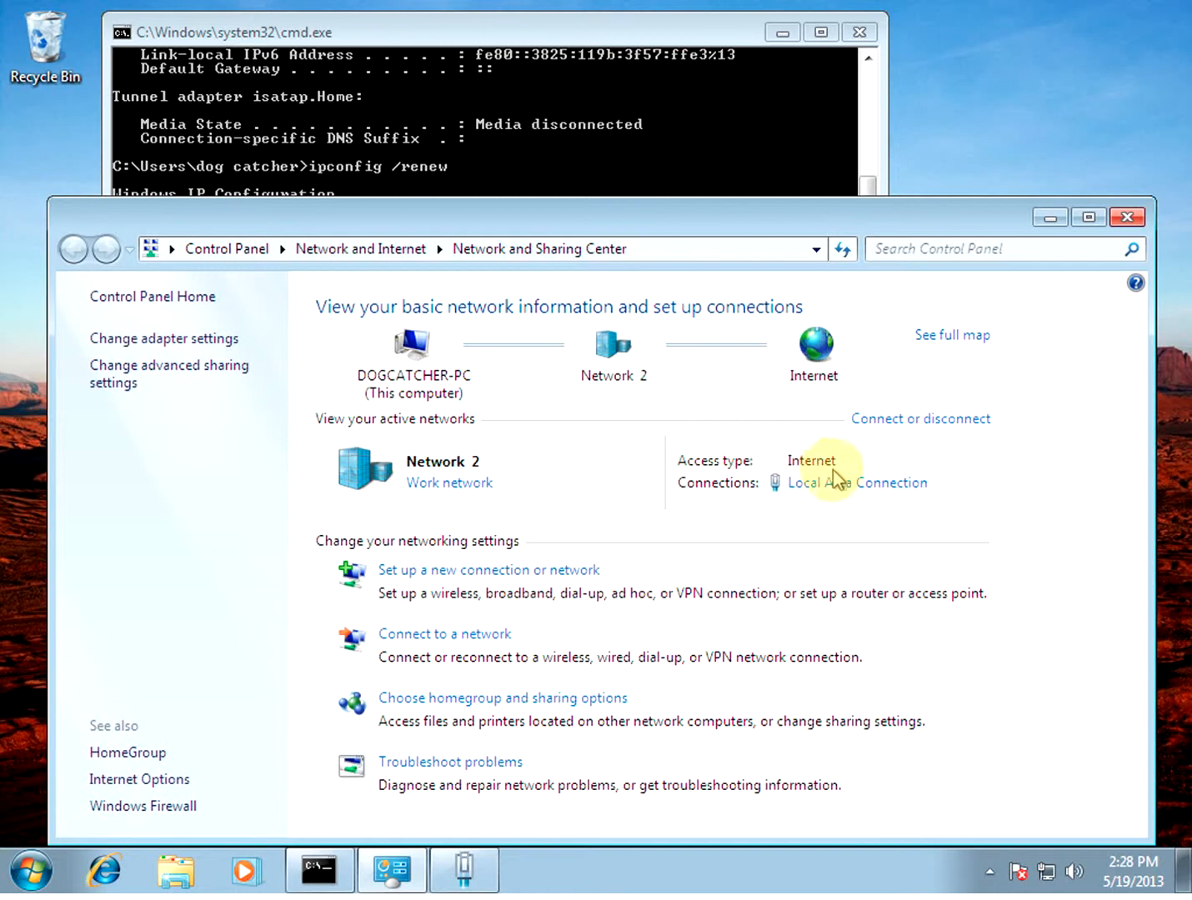
- View the Local Area Connection status showing Internet access and start Windows Network Diagnostics
click(865, 483)
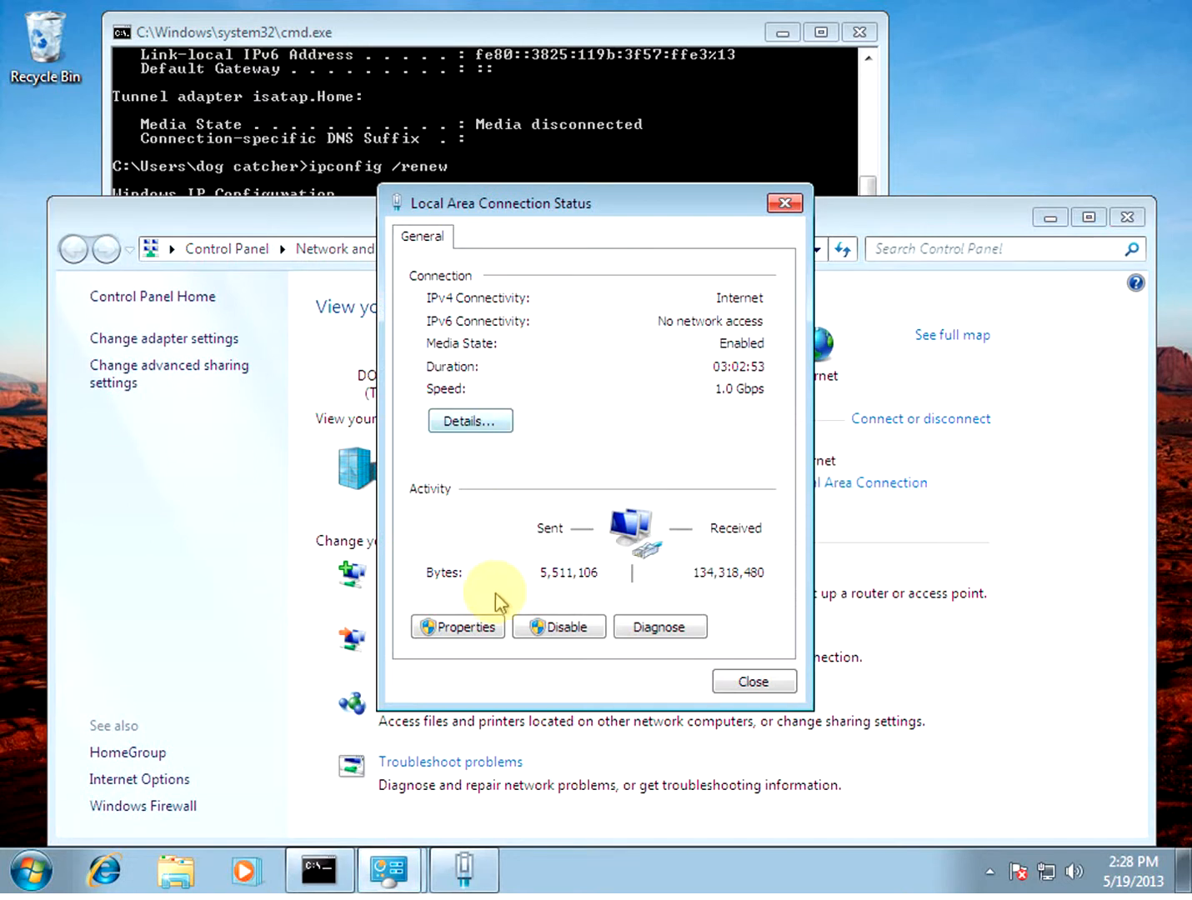
click(456, 627)
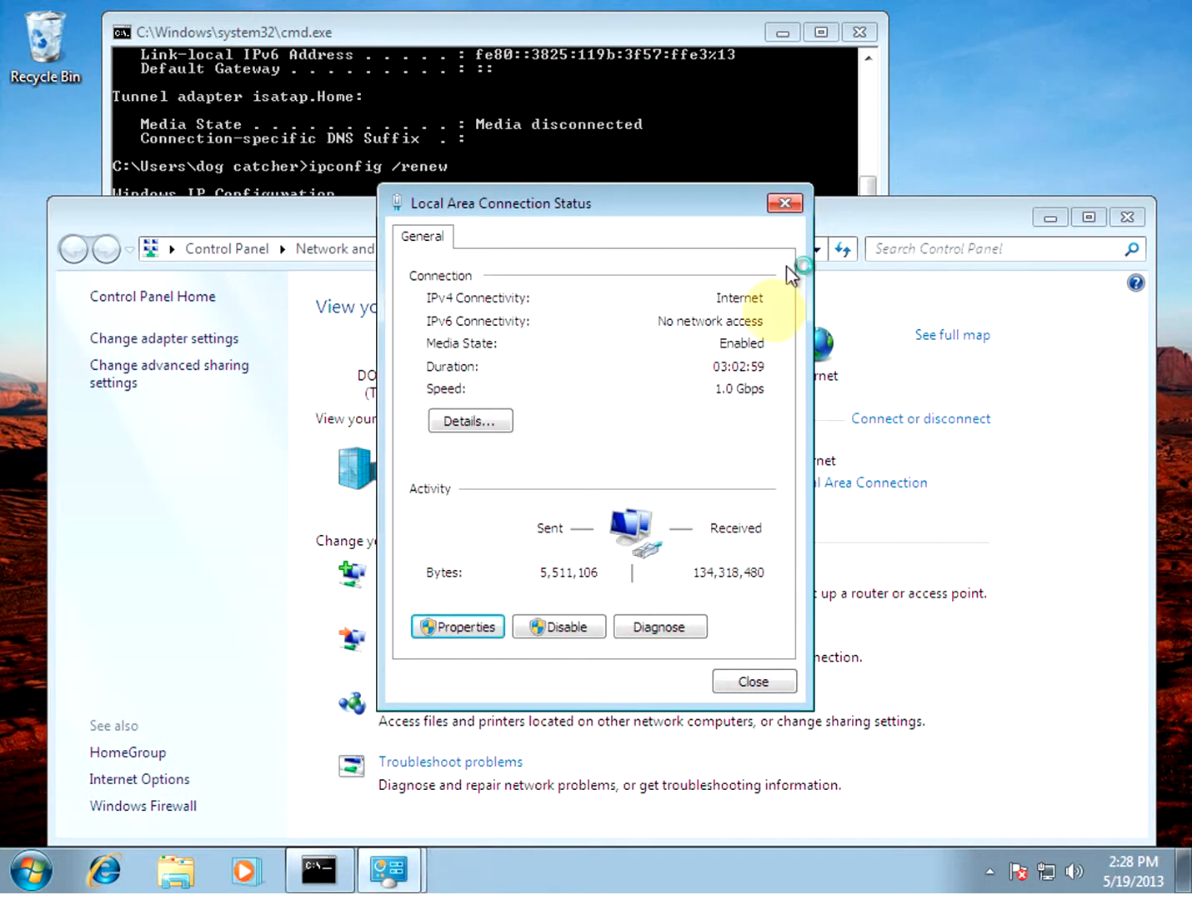
click(660, 627)
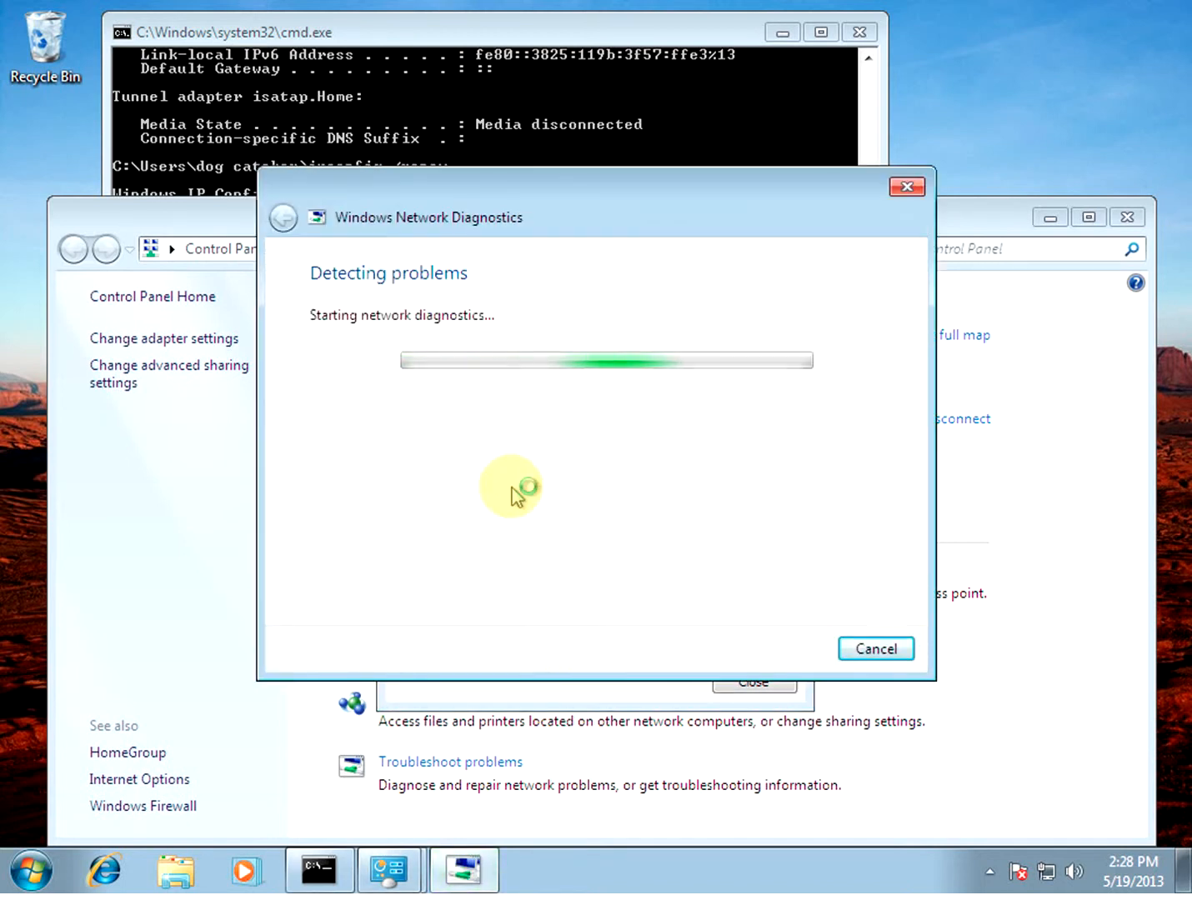
mouse_move(397, 365)
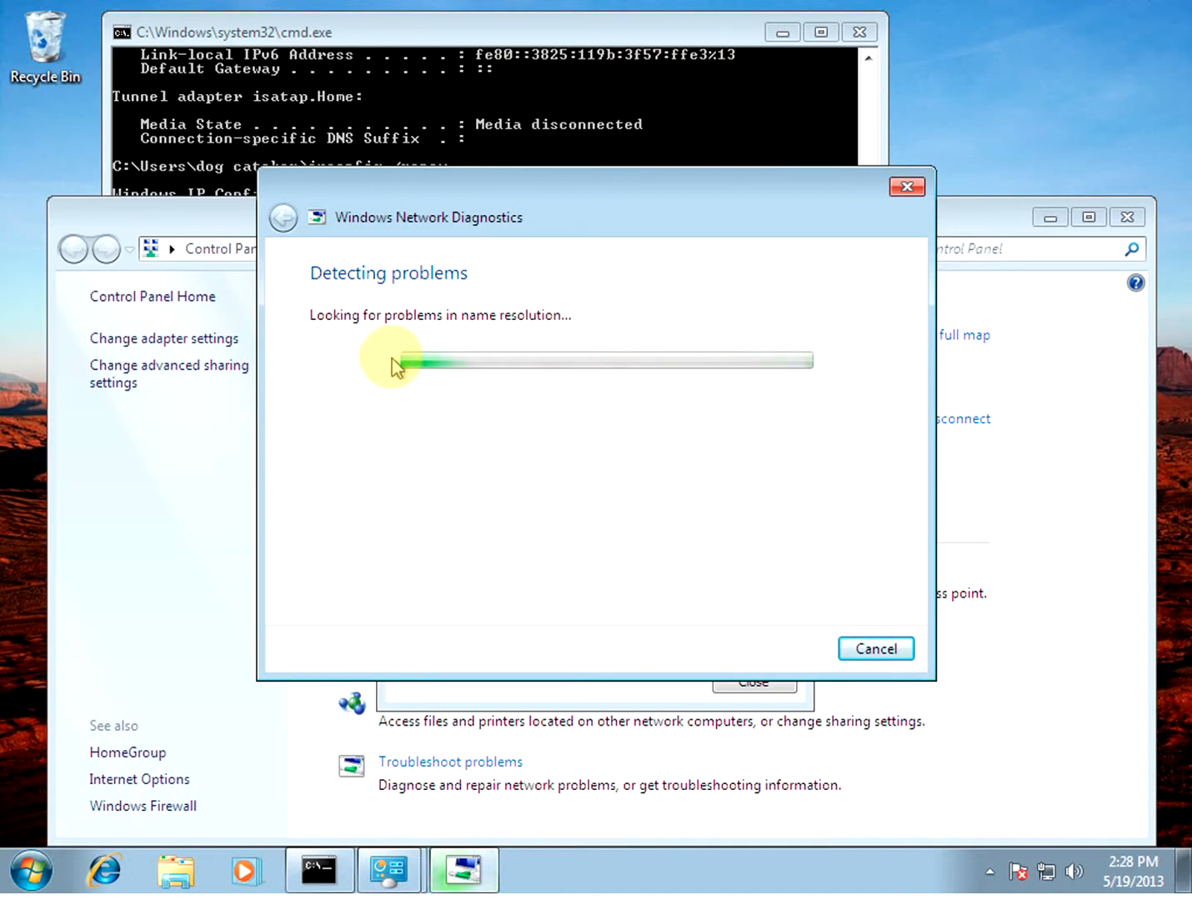
mouse_move(416, 417)
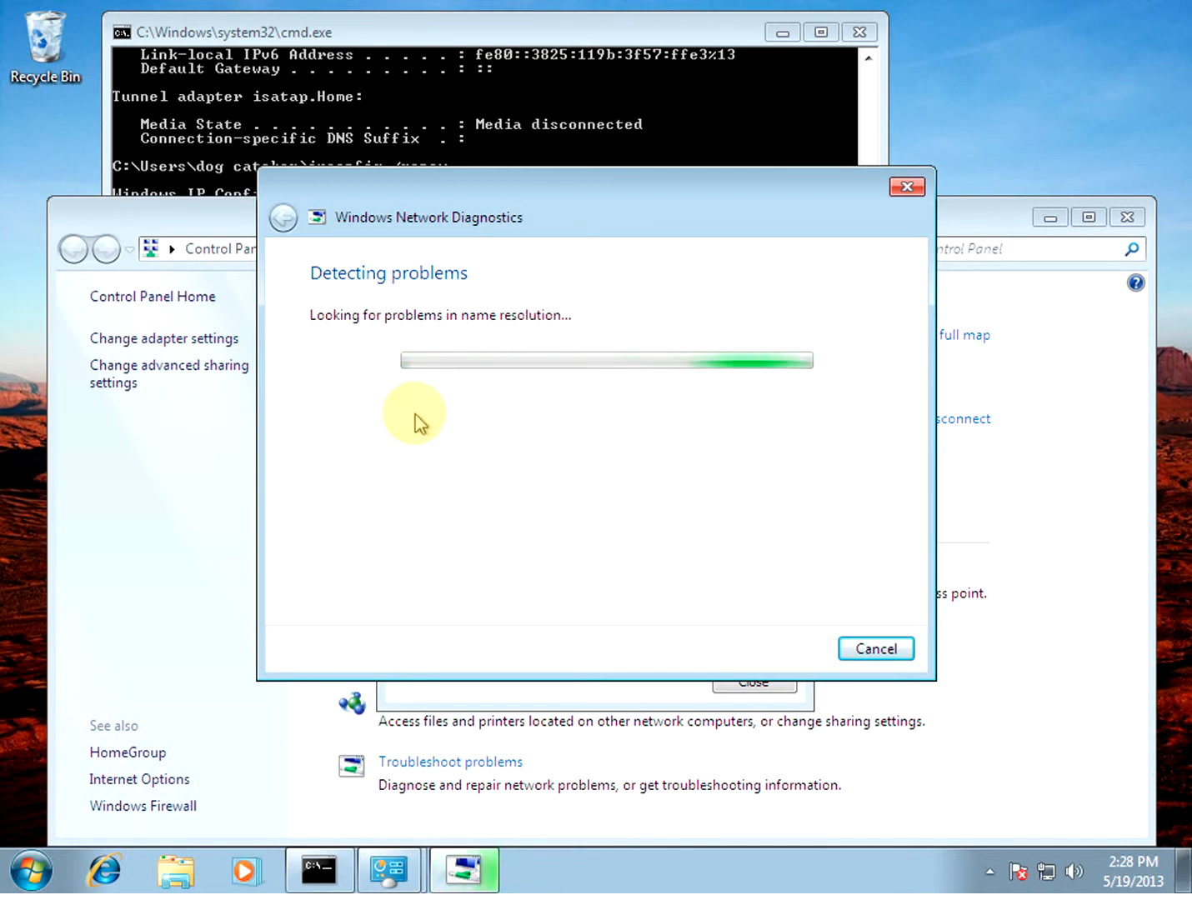
mouse_move(450, 416)
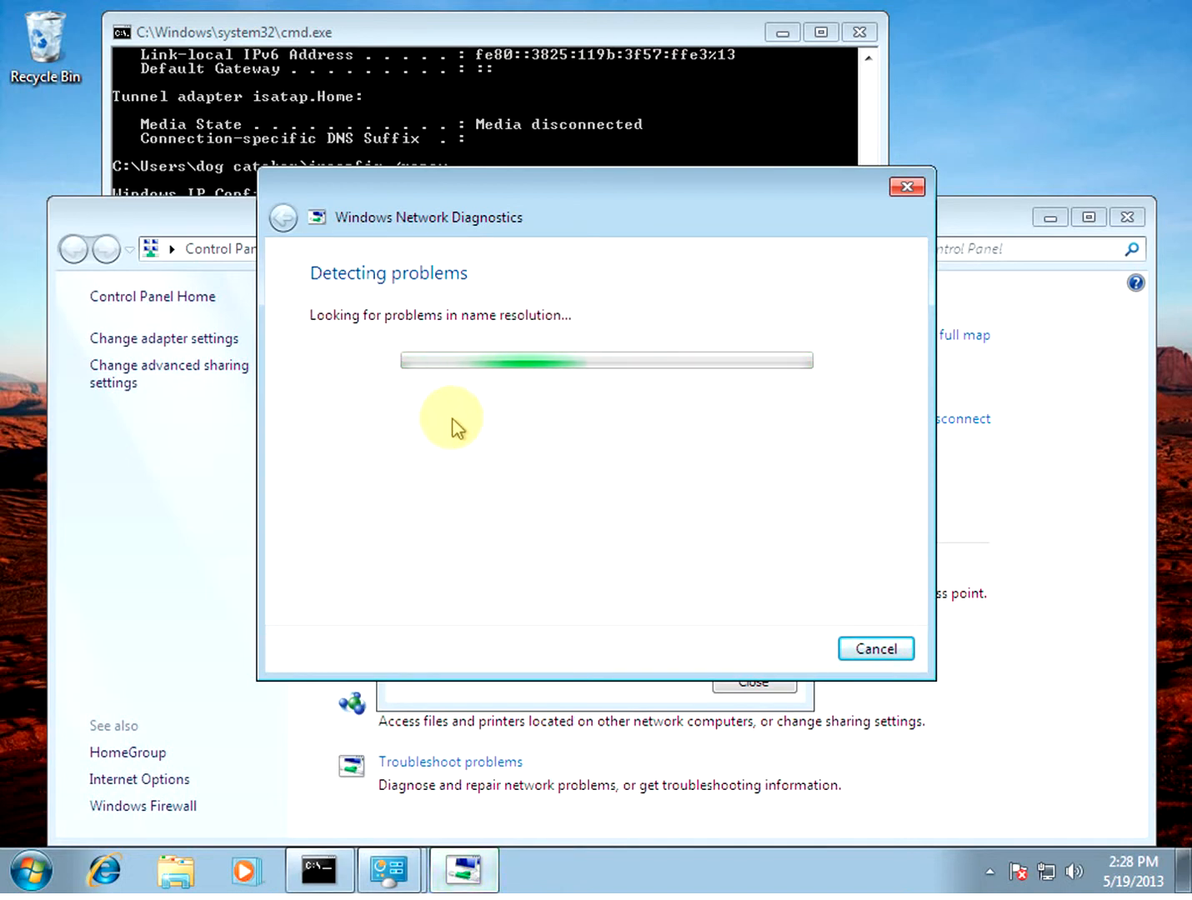